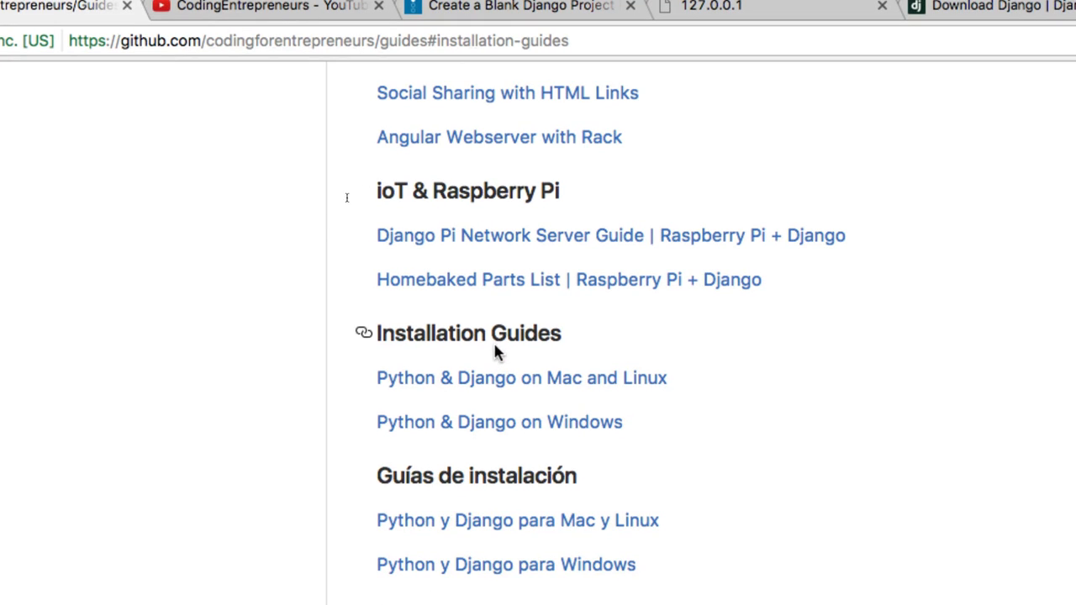
{"action": "mouse_move", "coordinate": [521, 395]}
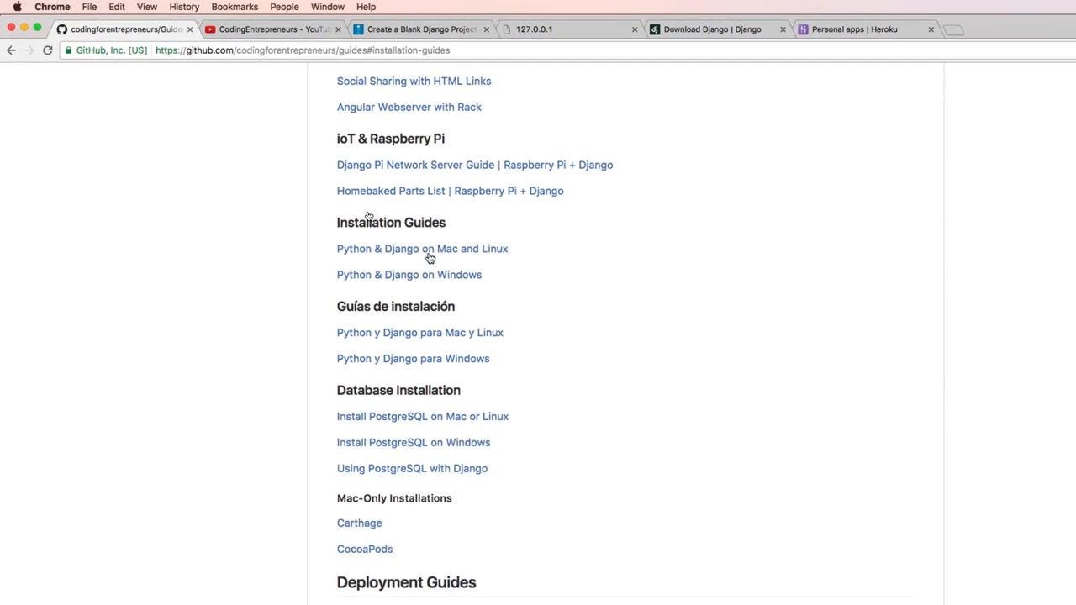
- Switch to the CodingEntrepreneurs YouTube tab and select the channel name in the address bar
{"action": "left_click", "coordinate": [235, 29]}
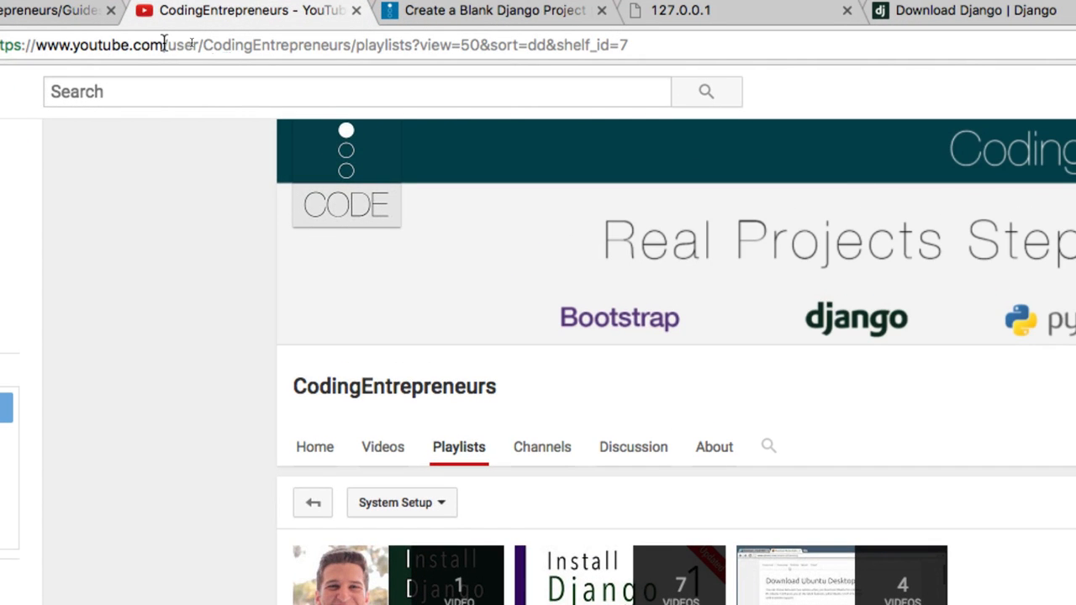
{"action": "double_click", "coordinate": [273, 44]}
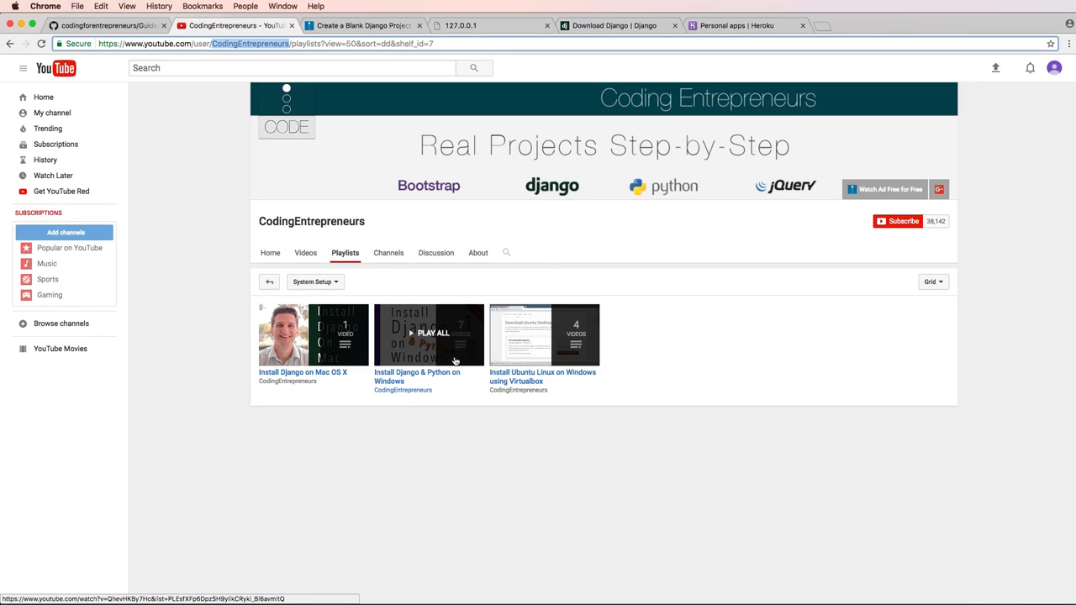
- Highlight the patch version in 'pip install django==1.10.3', then view Django's download page
{"action": "left_click", "coordinate": [361, 25]}
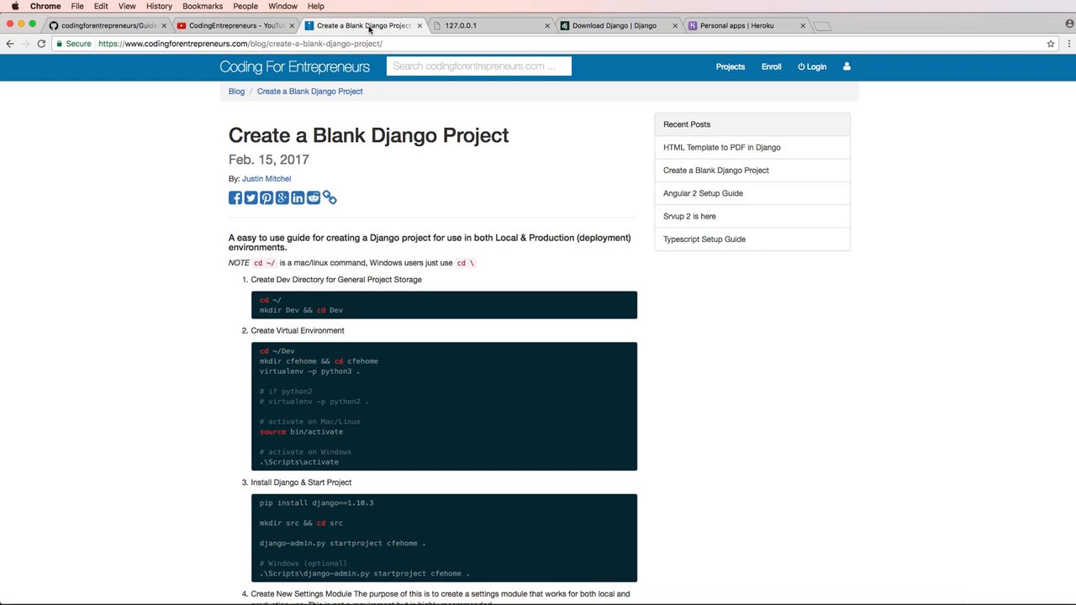
{"action": "mouse_move", "coordinate": [367, 181]}
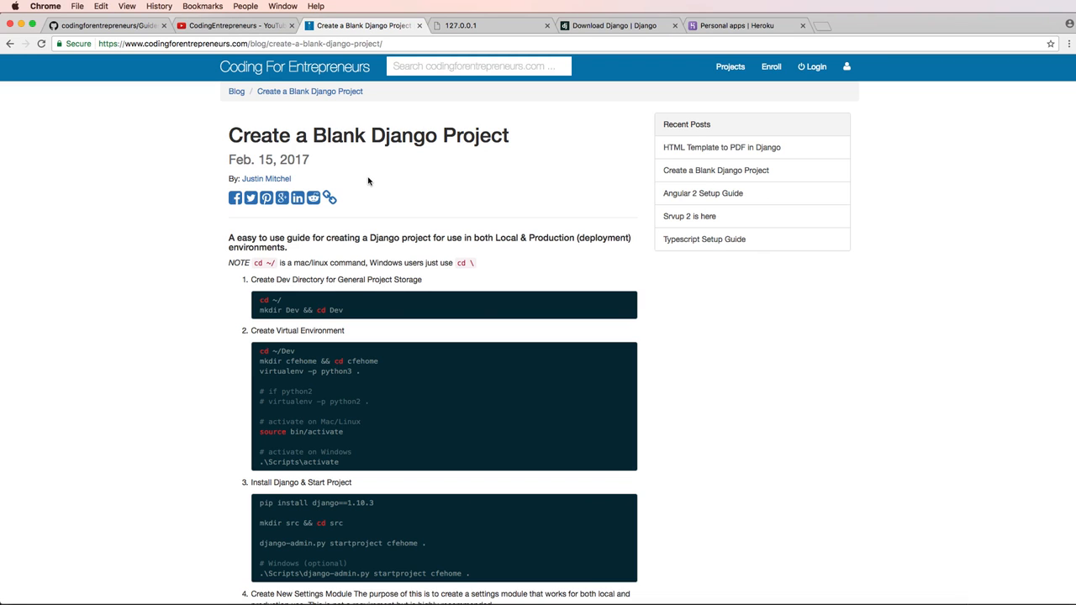
{"action": "mouse_move", "coordinate": [341, 290]}
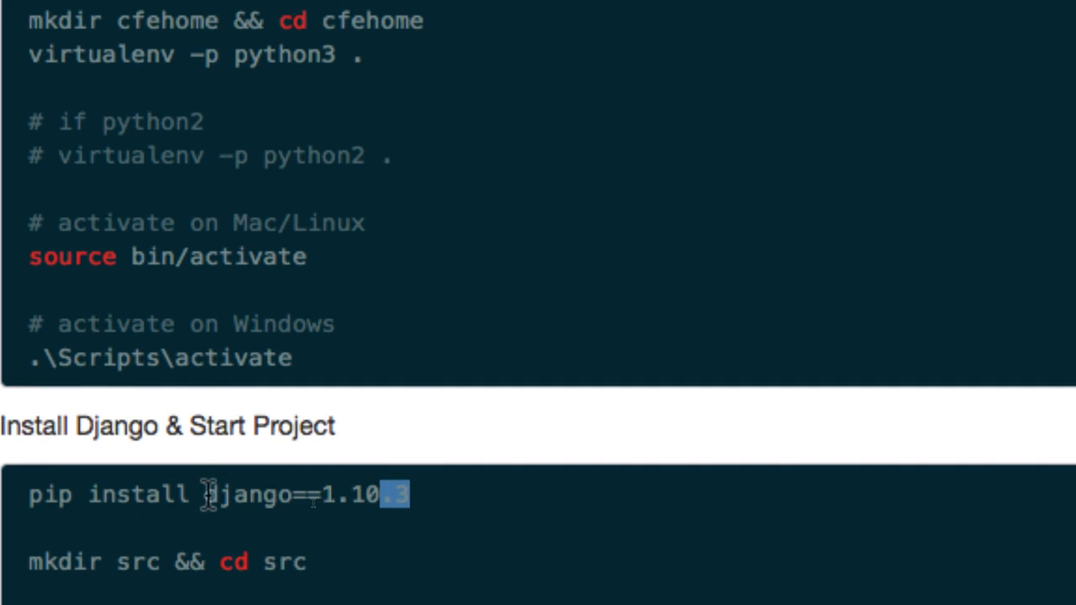
{"action": "left_click_drag", "start_coordinate": [395, 494], "coordinate": [206, 494]}
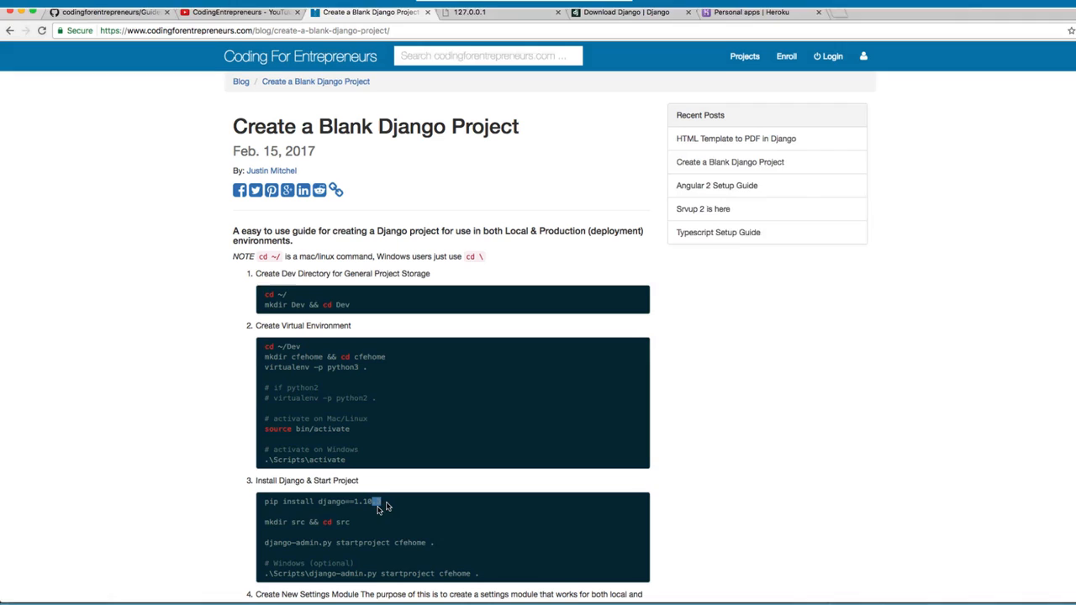
{"action": "left_click", "coordinate": [614, 24]}
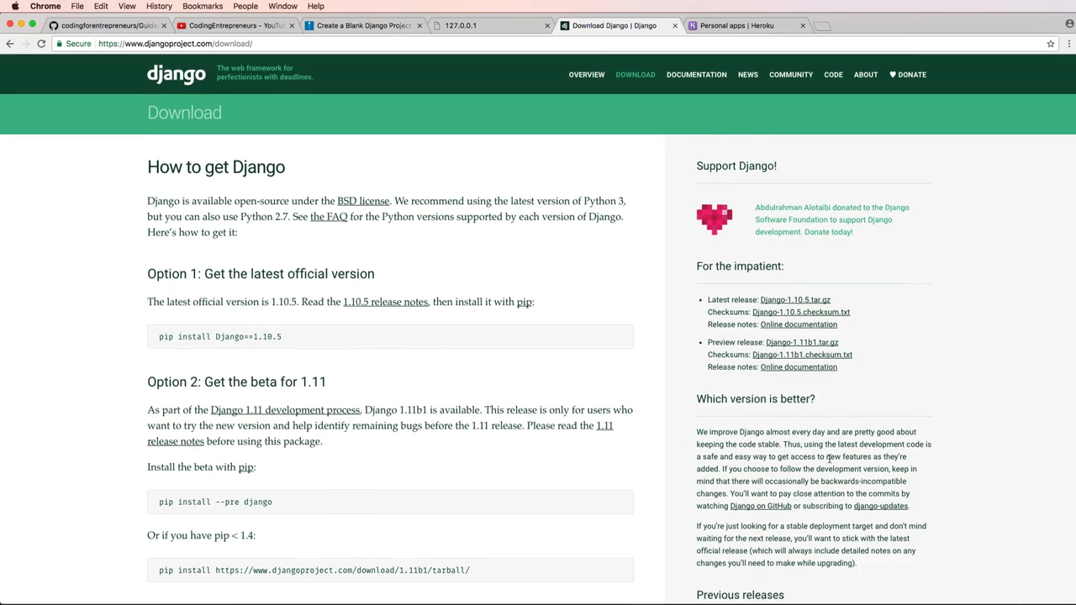
{"action": "scroll", "scroll_direction": "down", "scroll_amount": 3}
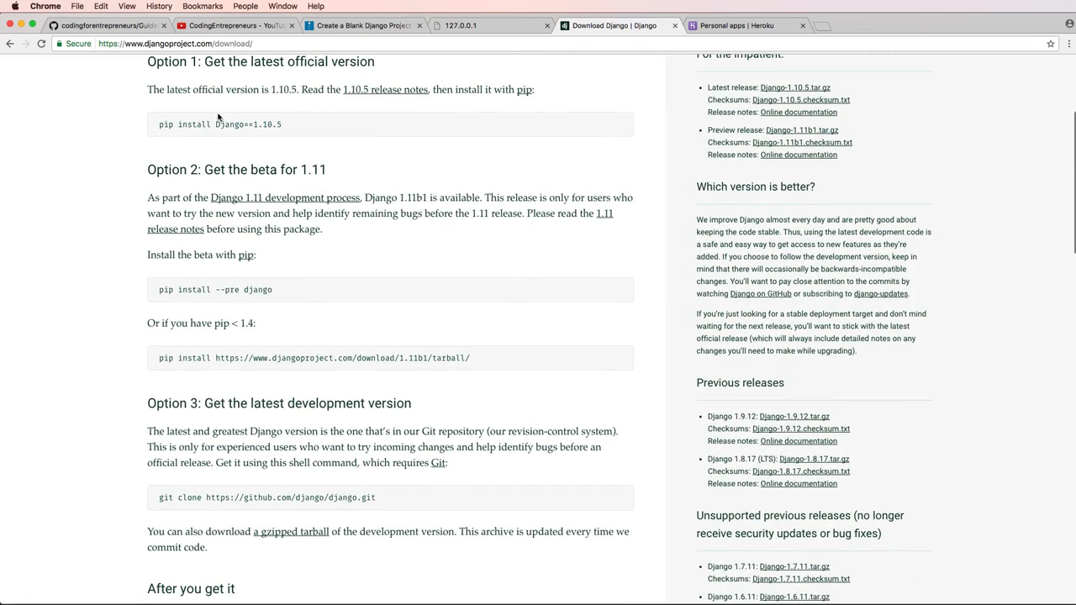
{"action": "scroll", "scroll_direction": "down", "scroll_amount": 3}
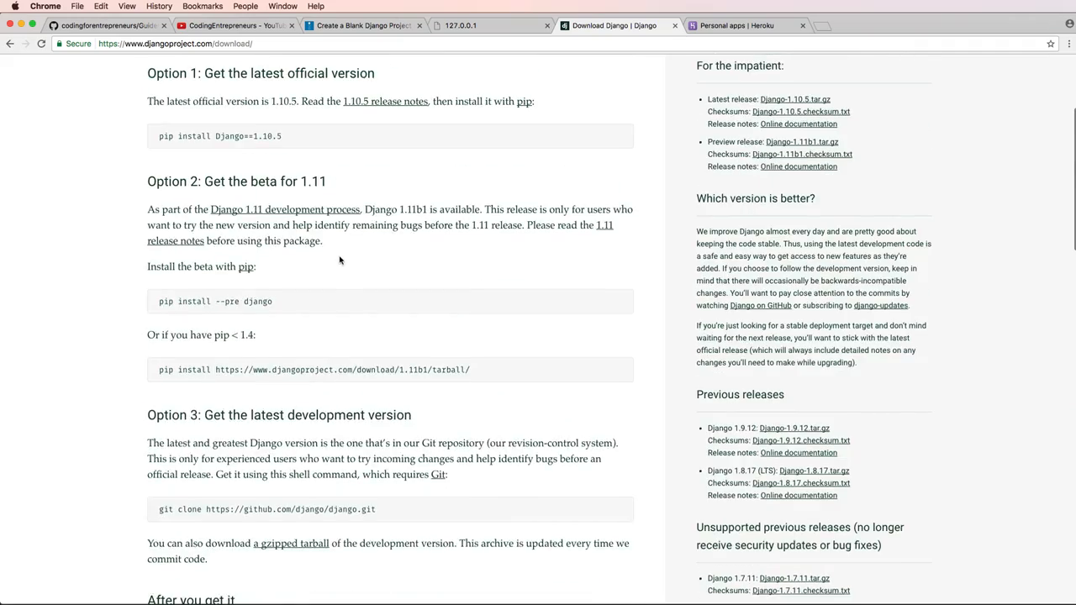
{"action": "scroll", "scroll_direction": "up", "scroll_amount": 3}
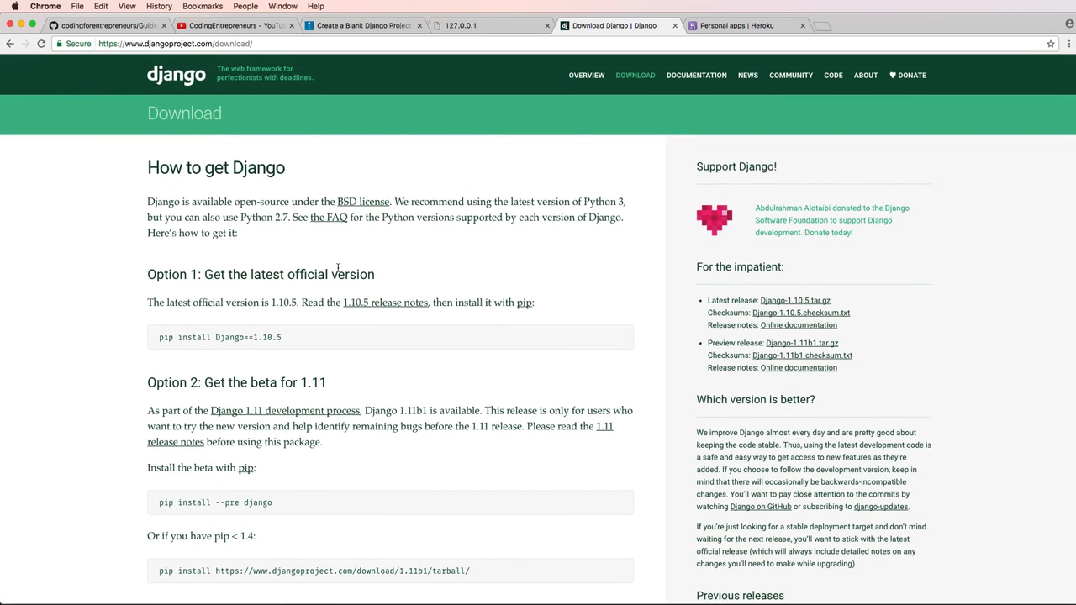
{"action": "mouse_move", "coordinate": [361, 286]}
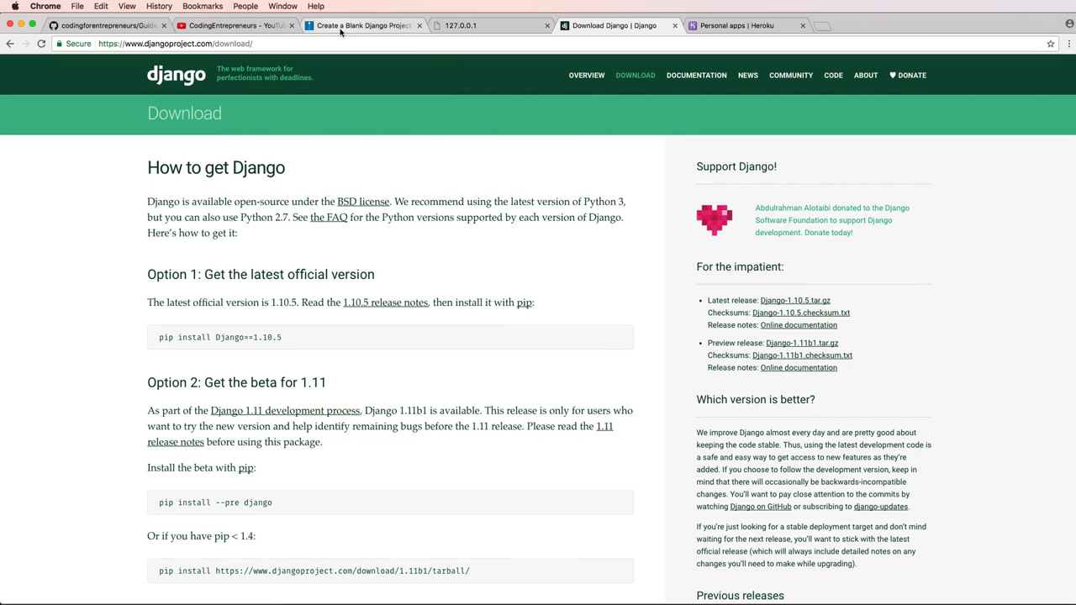
- Return to the Blank Django Project guide, highlight 'cfehome' in the mkdir command, and launch Terminal
{"action": "left_click", "coordinate": [365, 25]}
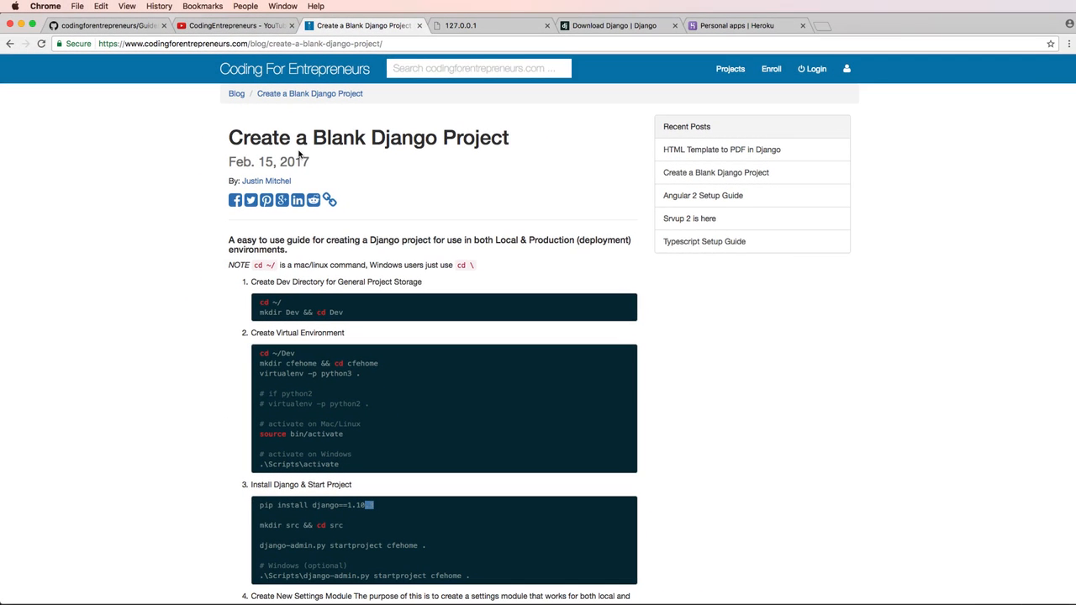
{"action": "mouse_move", "coordinate": [397, 120]}
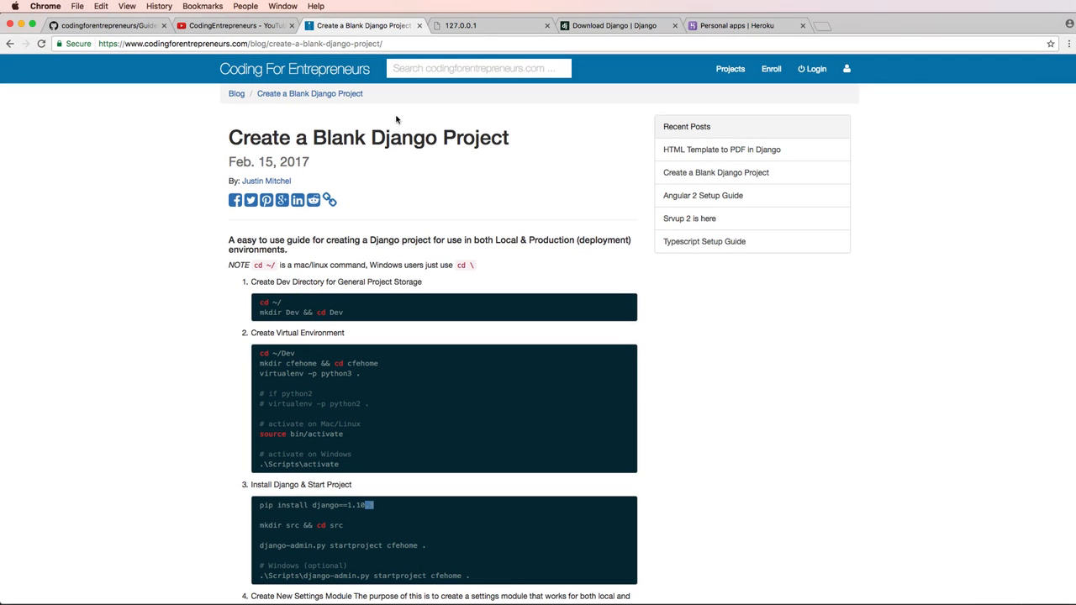
{"action": "mouse_move", "coordinate": [190, 138]}
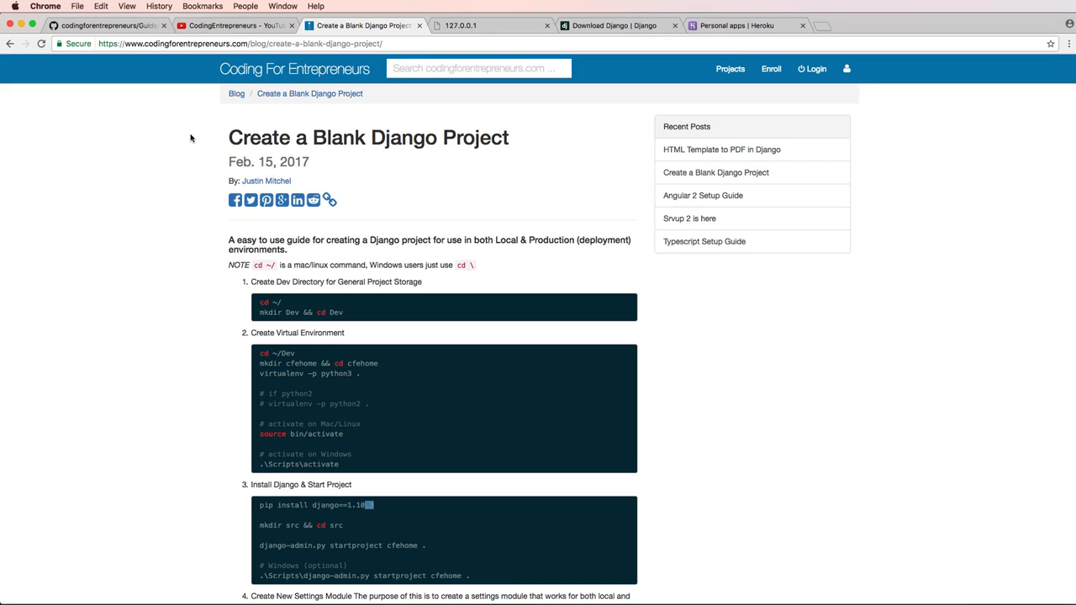
{"action": "mouse_move", "coordinate": [575, 152]}
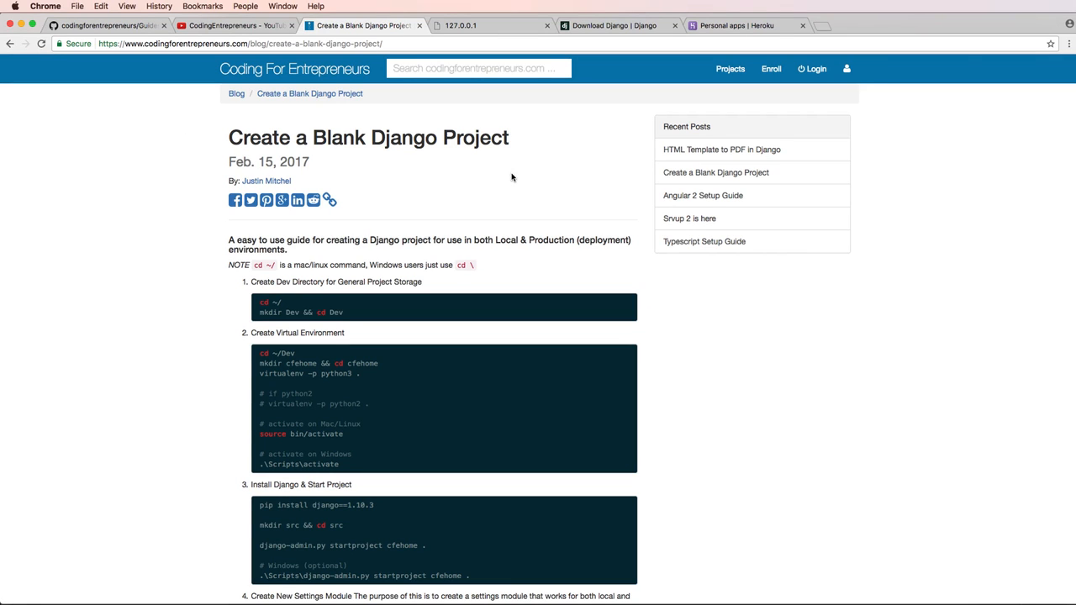
{"action": "mouse_move", "coordinate": [484, 177]}
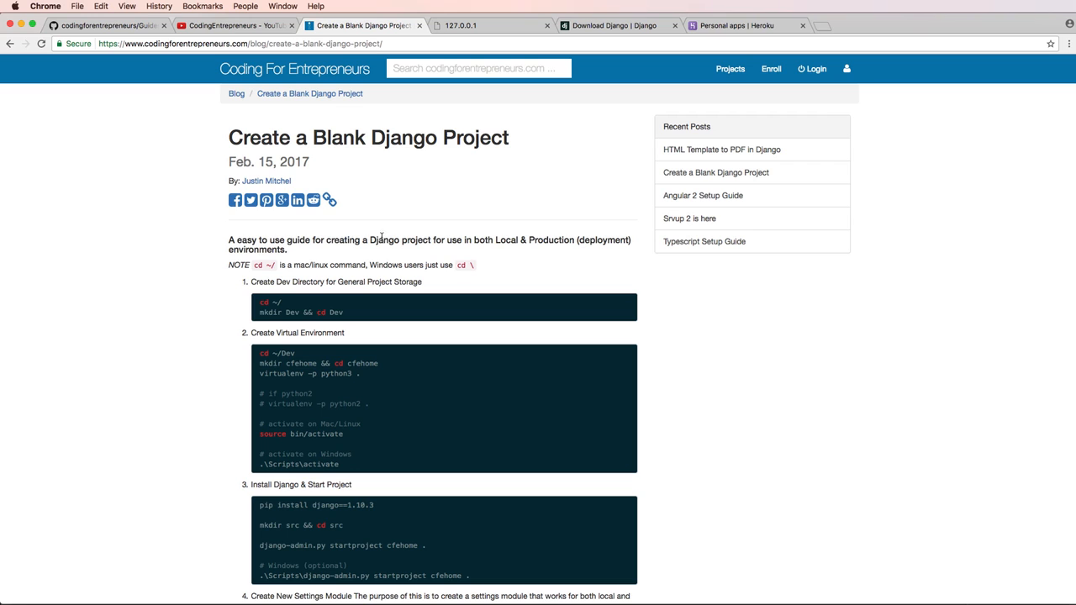
{"action": "mouse_move", "coordinate": [430, 251]}
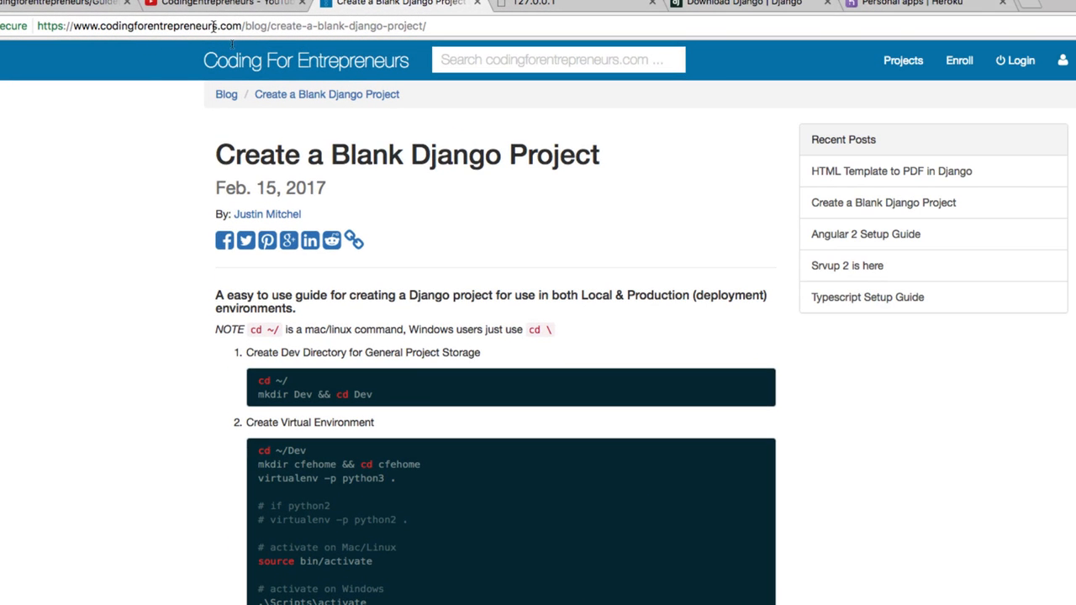
{"action": "mouse_move", "coordinate": [273, 25]}
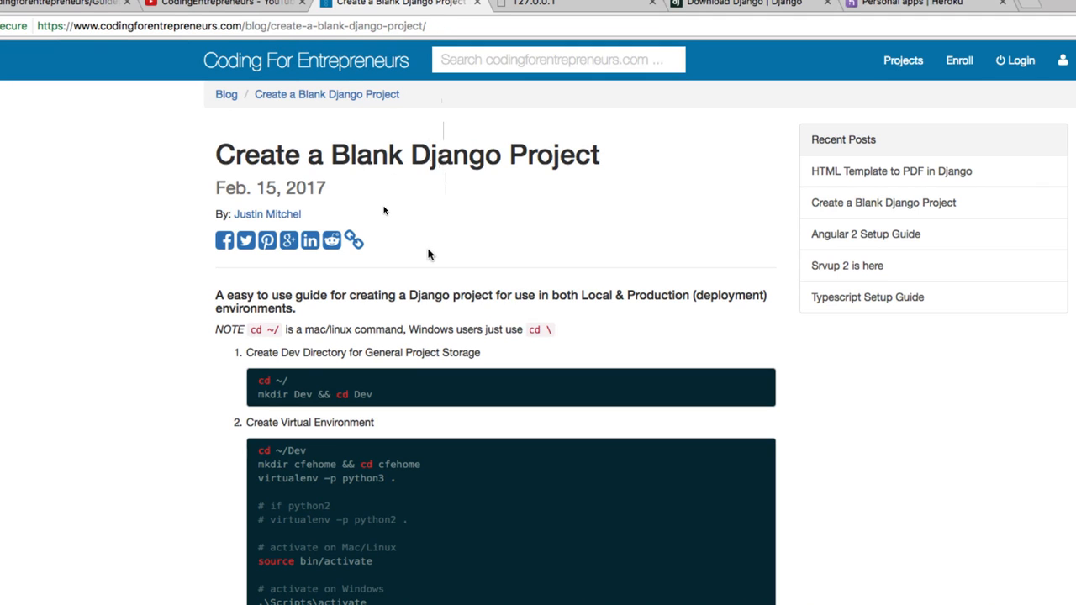
{"action": "scroll", "scroll_direction": "down", "scroll_amount": 3}
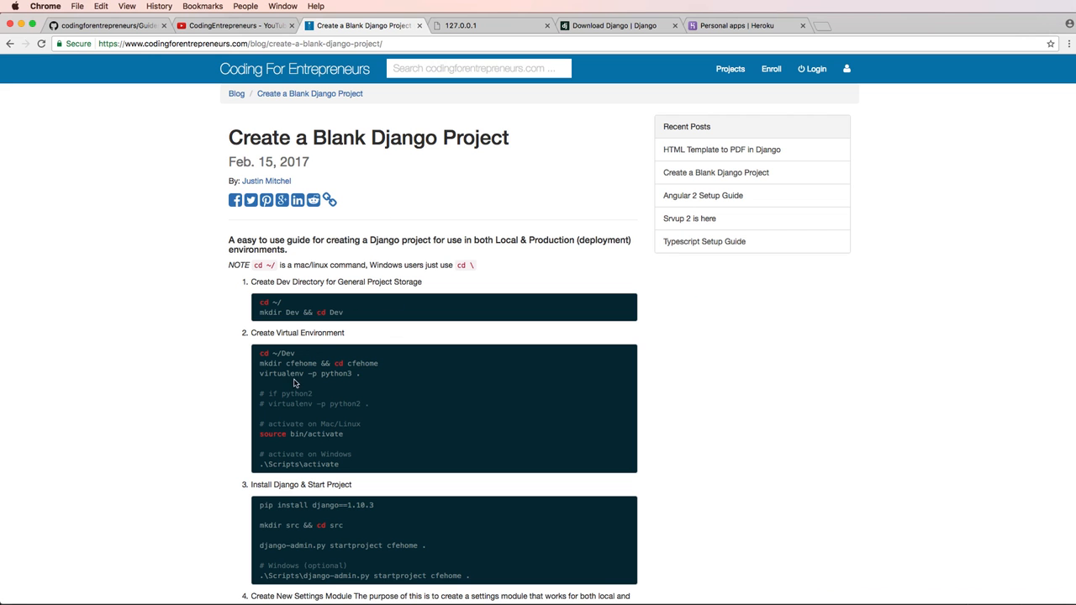
{"action": "double_click", "coordinate": [300, 363]}
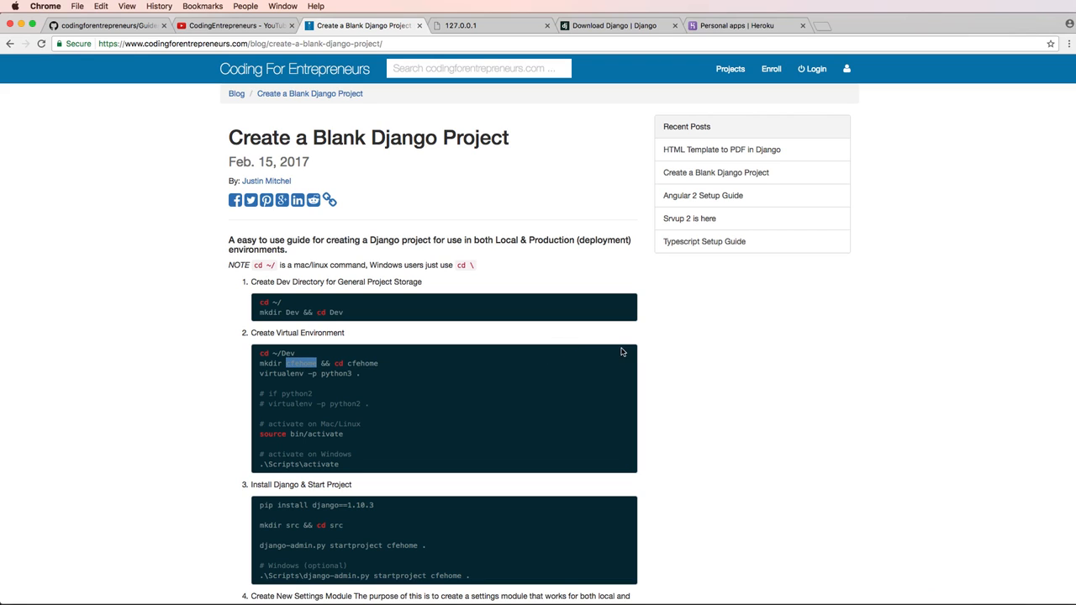
{"action": "key", "text": "cmd+tab"}
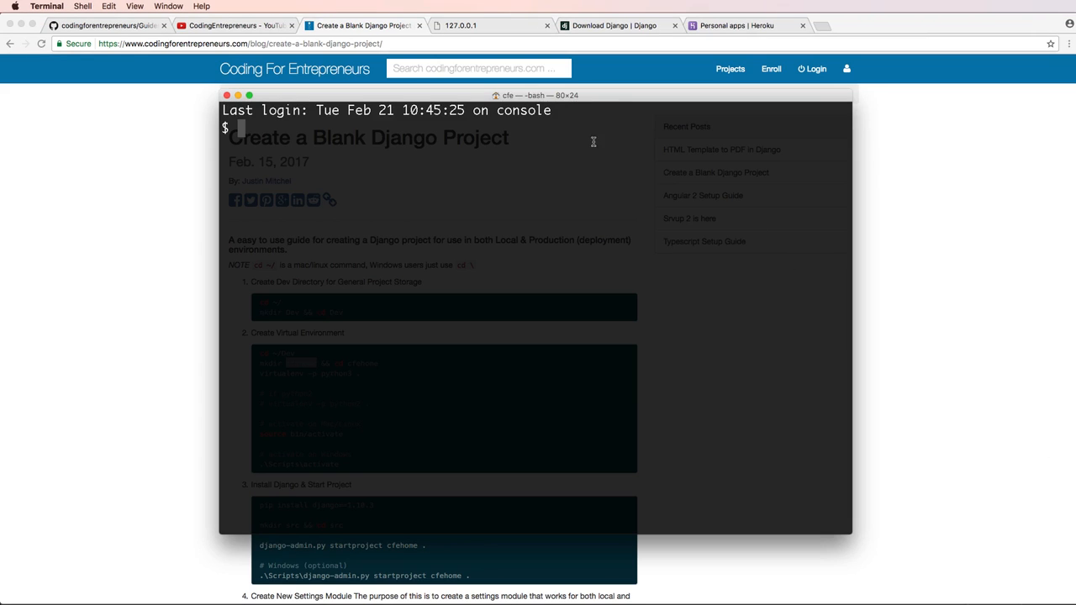
- Go to ~/dev, list it, and create and enter the ideas folder
{"action": "left_click_drag", "start_coordinate": [538, 95], "coordinate": [467, 63]}
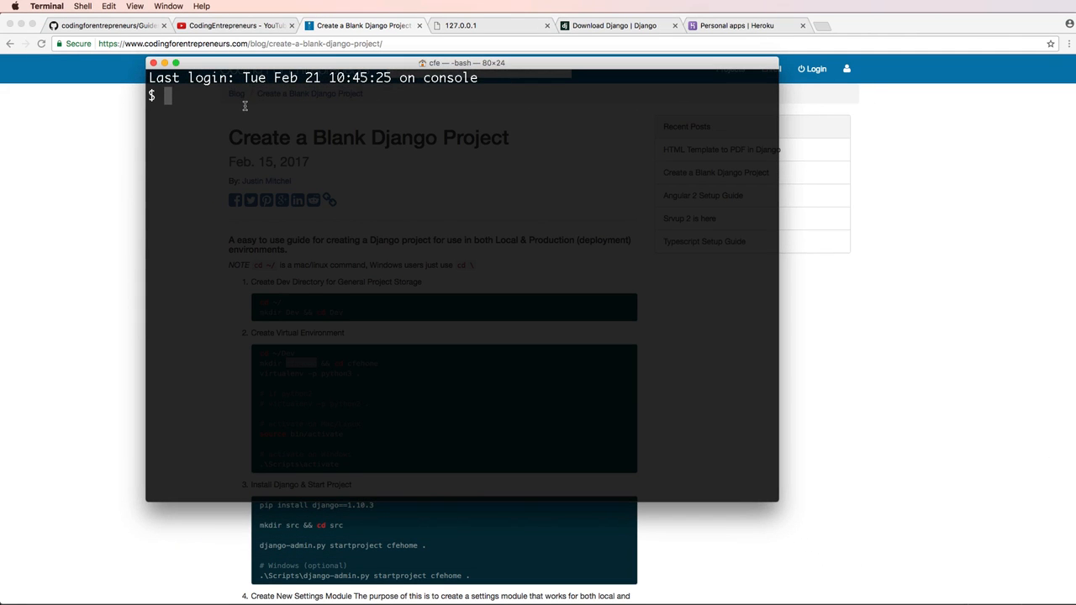
{"action": "mouse_move", "coordinate": [270, 112]}
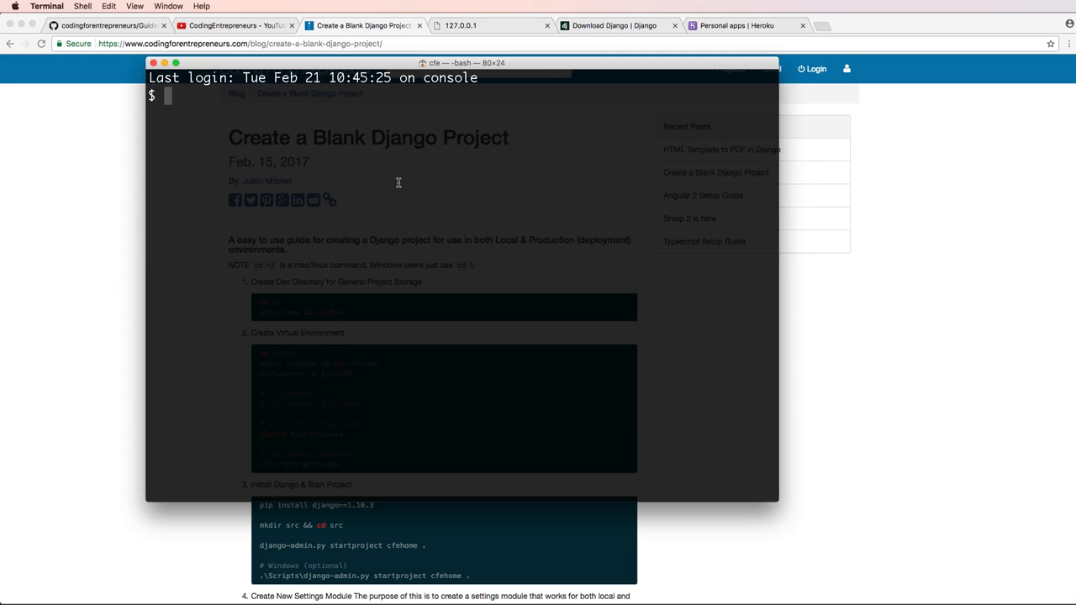
{"action": "type", "text": "cd"}
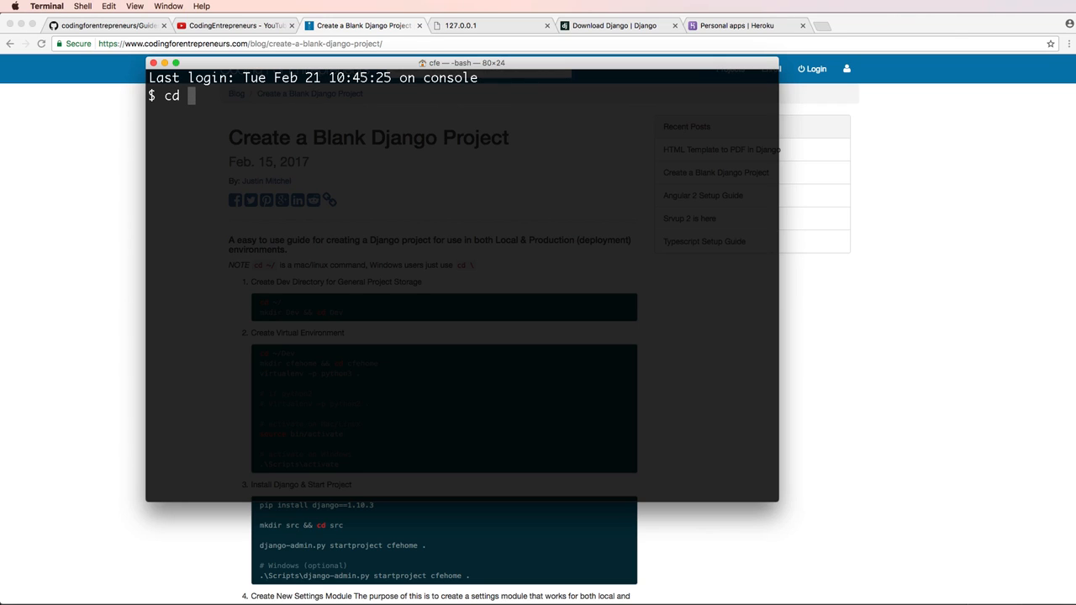
{"action": "type", "text": "~\\"}
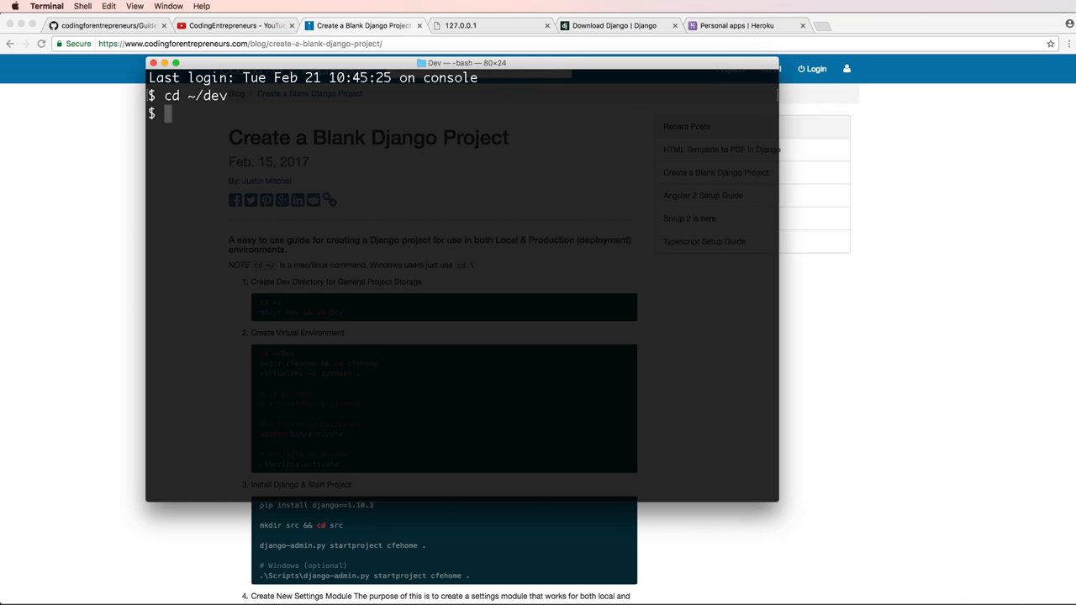
{"action": "type", "text": "ls"}
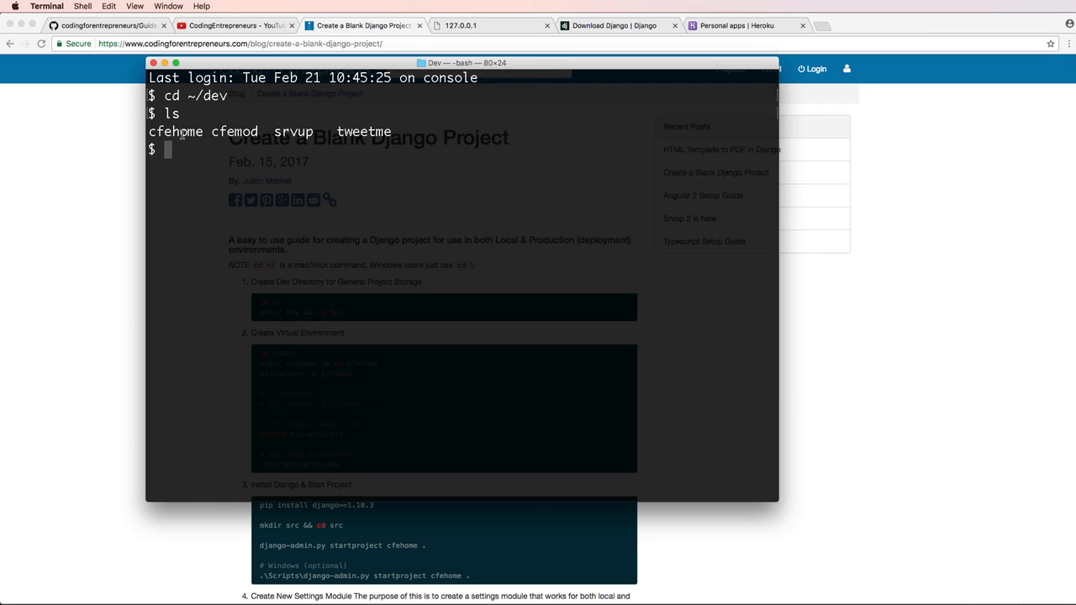
{"action": "mouse_move", "coordinate": [235, 145]}
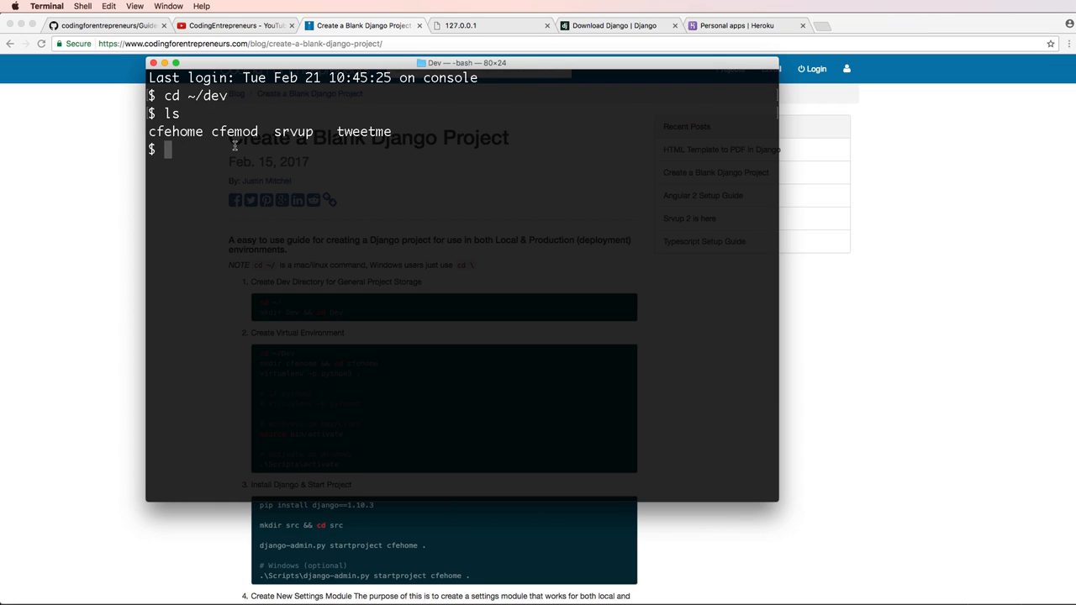
{"action": "type", "text": "mkdir ideas"}
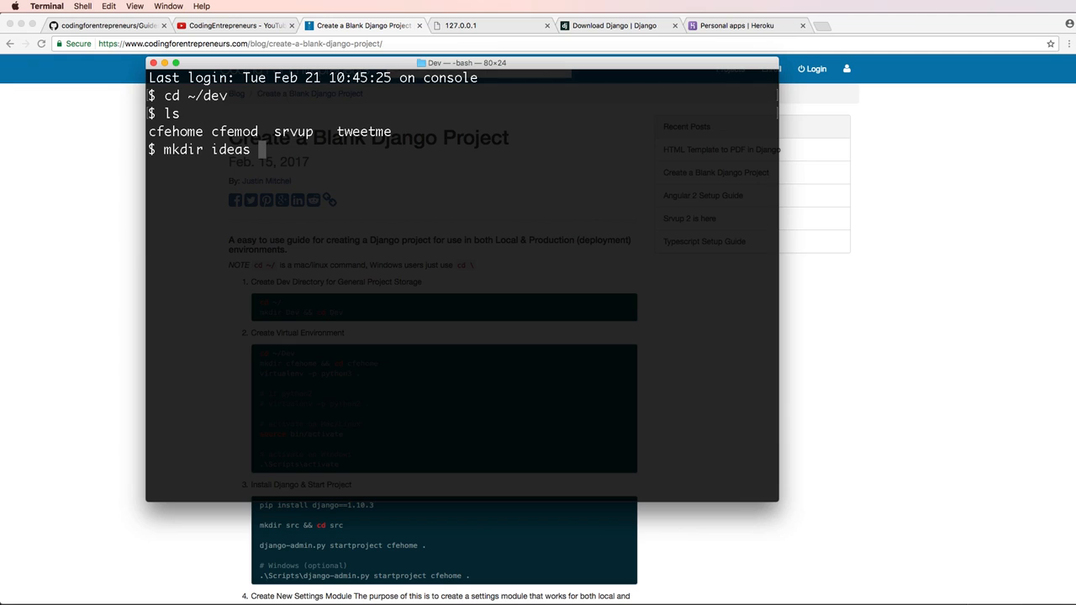
{"action": "type", "text": "landings"}
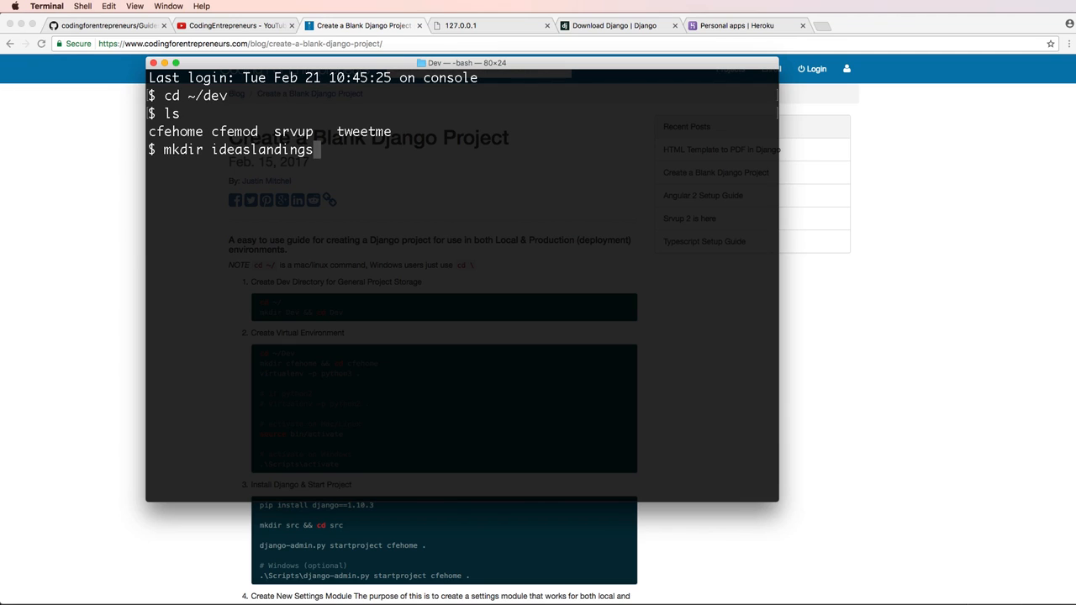
{"action": "key", "text": "BackSpace"}
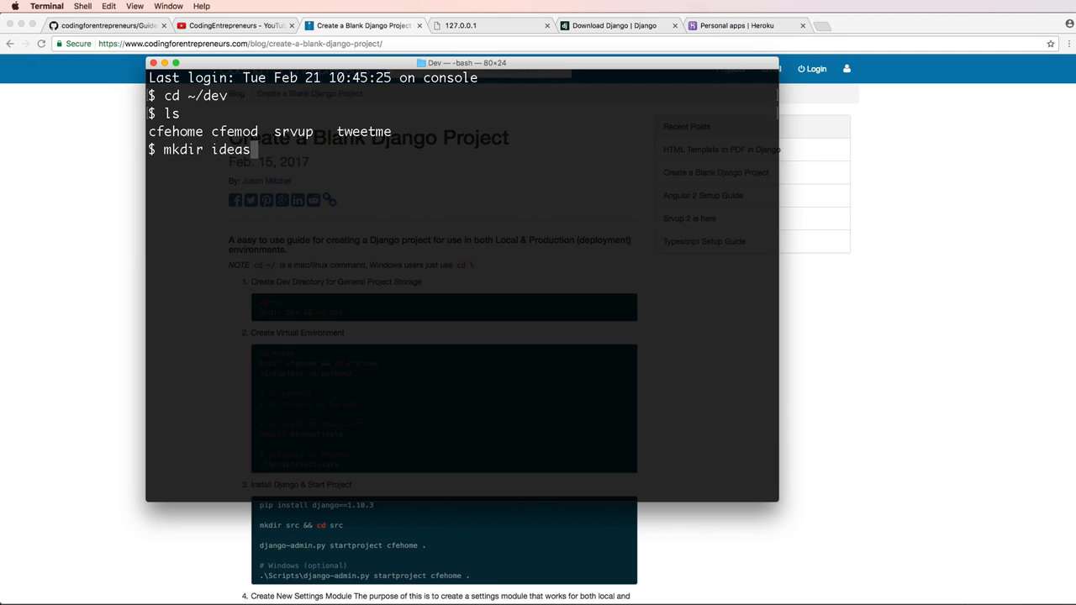
{"action": "type", "text": "&& cd ideas"}
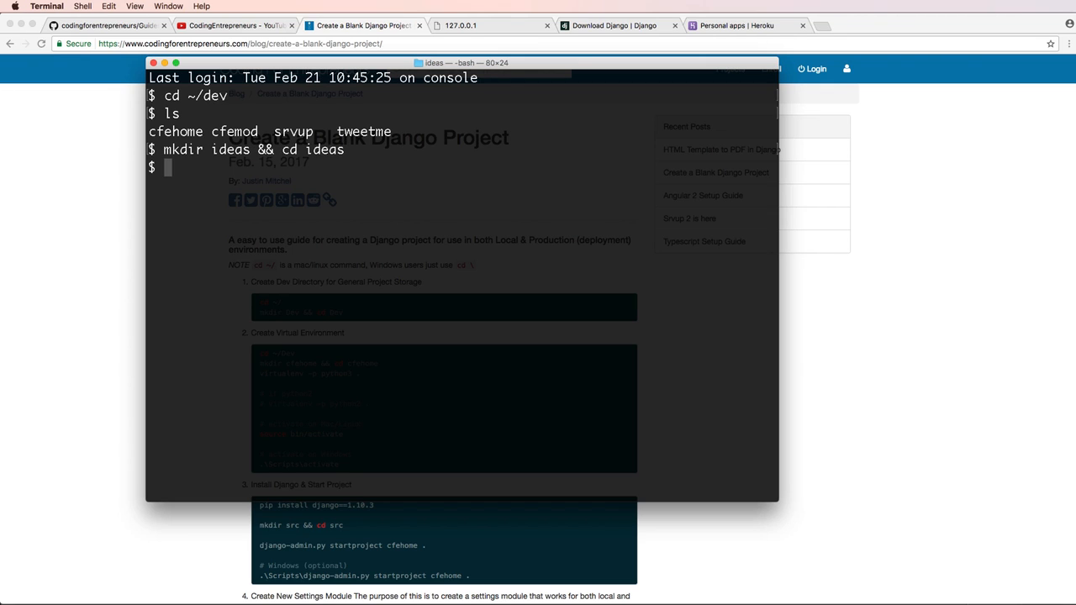
- Create a Python 3 virtualenv in ideas, activate it, and confirm the path with pwd
{"action": "type", "text": "virtualenv"}
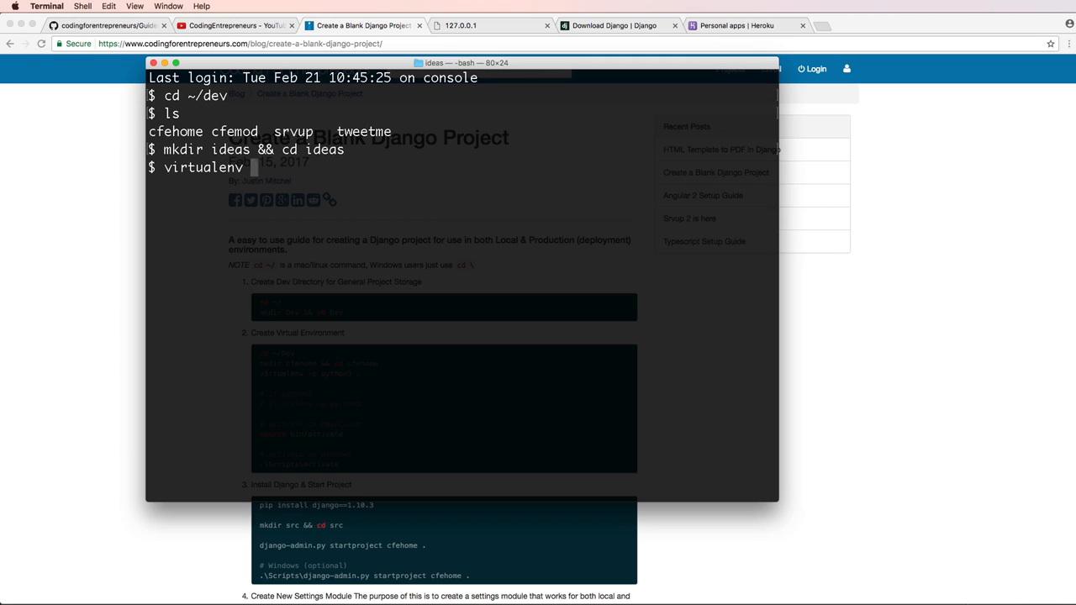
{"action": "type", "text": "-p python3"}
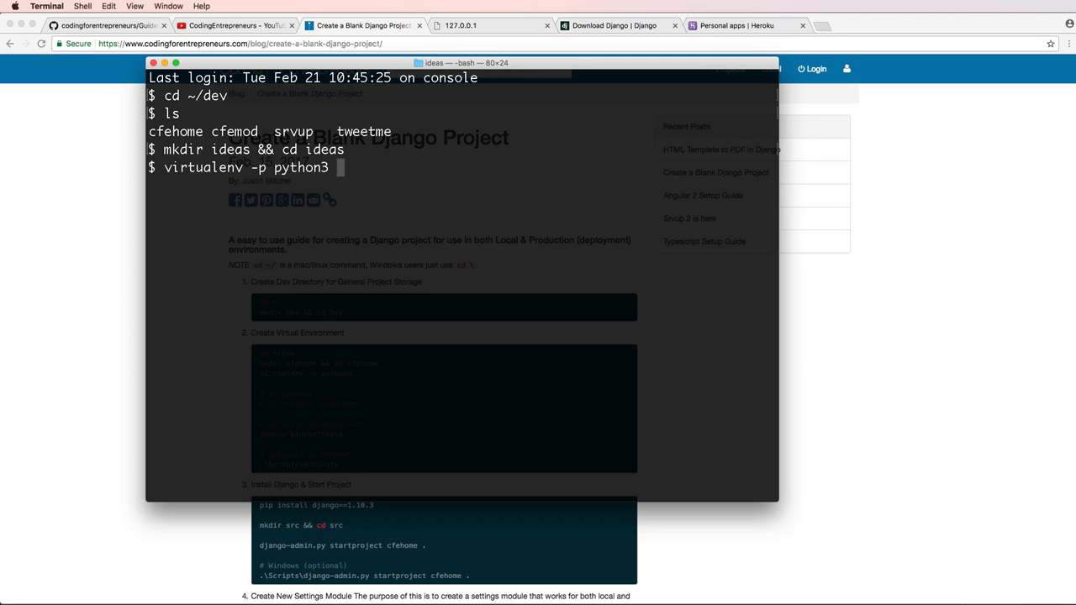
{"action": "type", "text": "."}
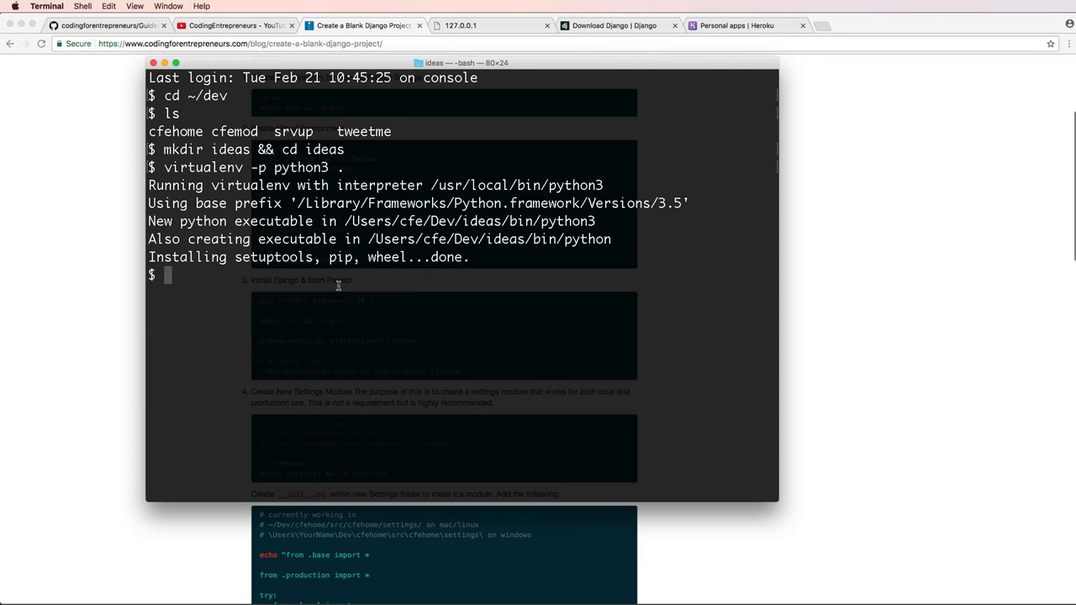
{"action": "type", "text": "source"}
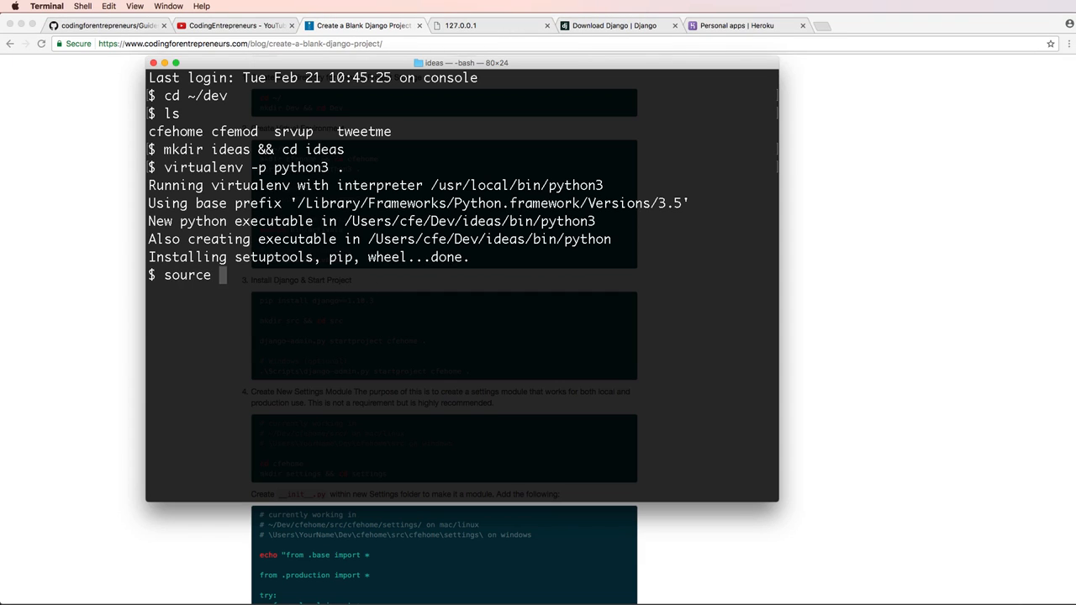
{"action": "type", "text": "bin/activate"}
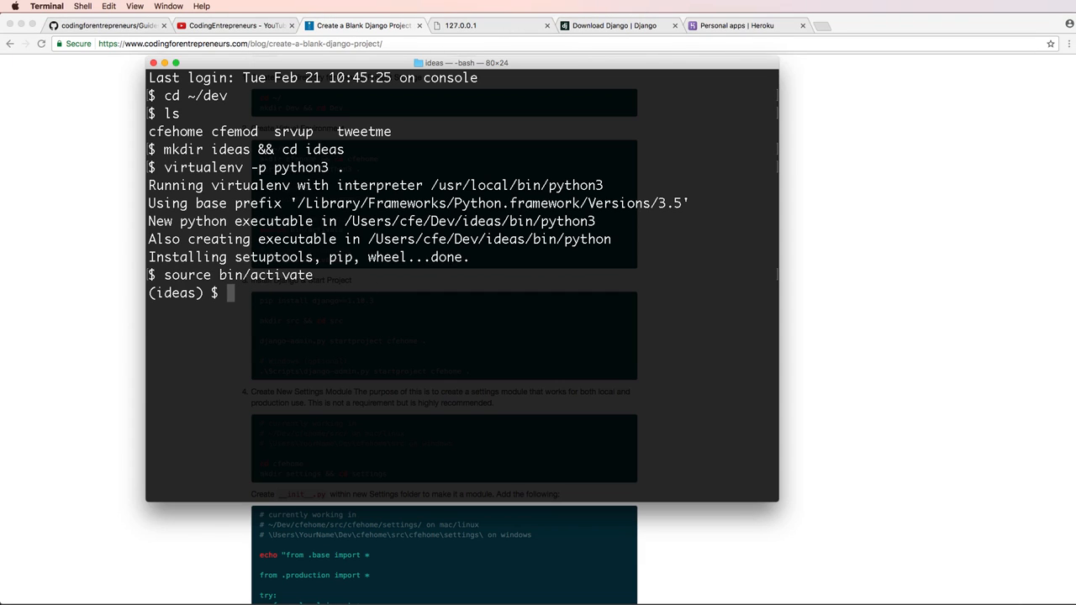
{"action": "type", "text": "wd"}
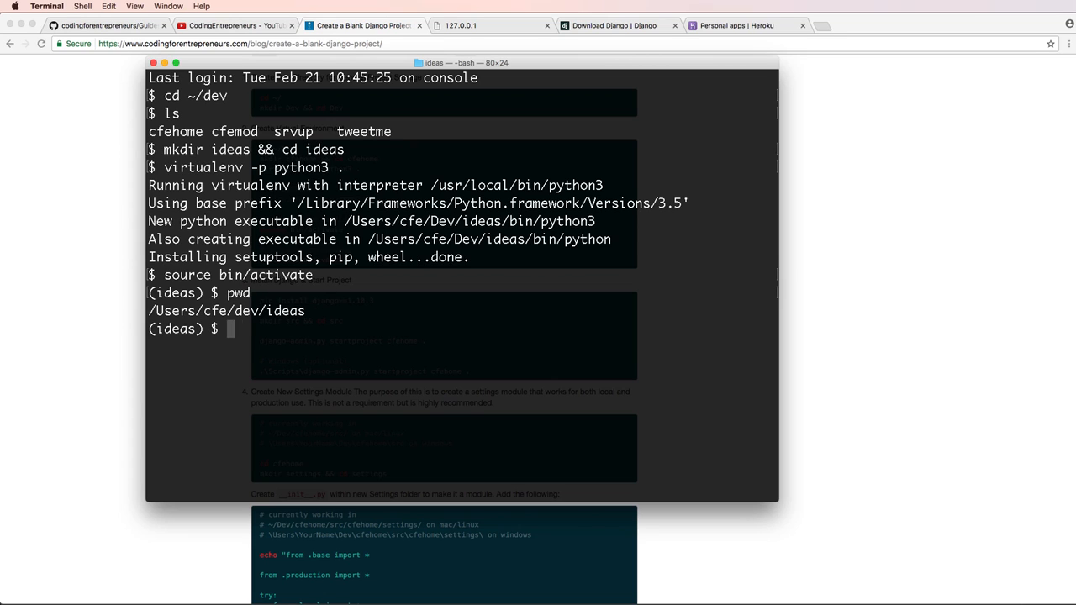
{"action": "type", "text": "dir"}
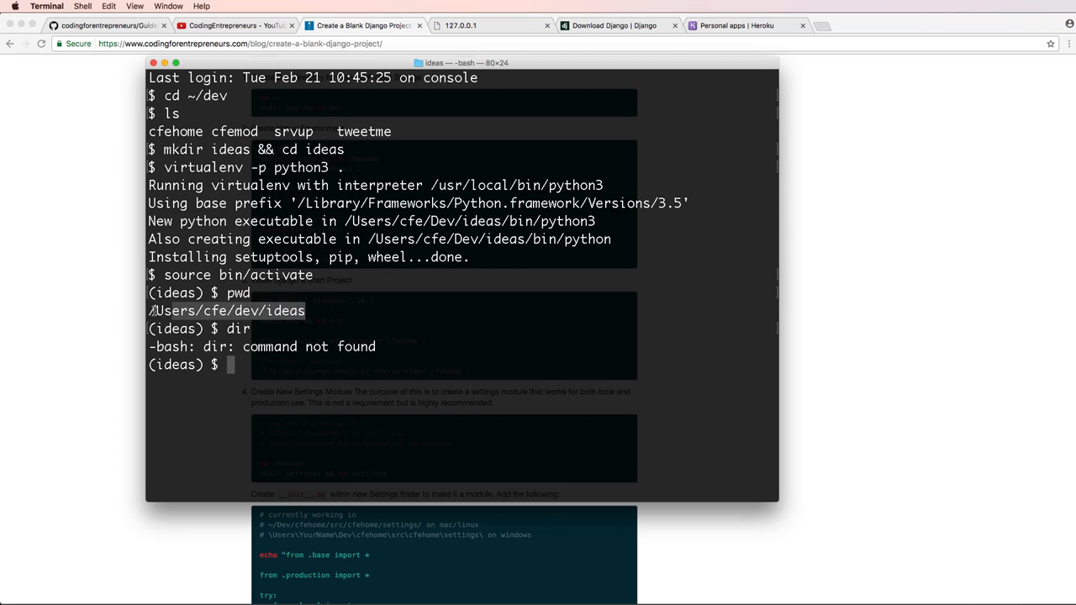
{"action": "left_click", "coordinate": [363, 25]}
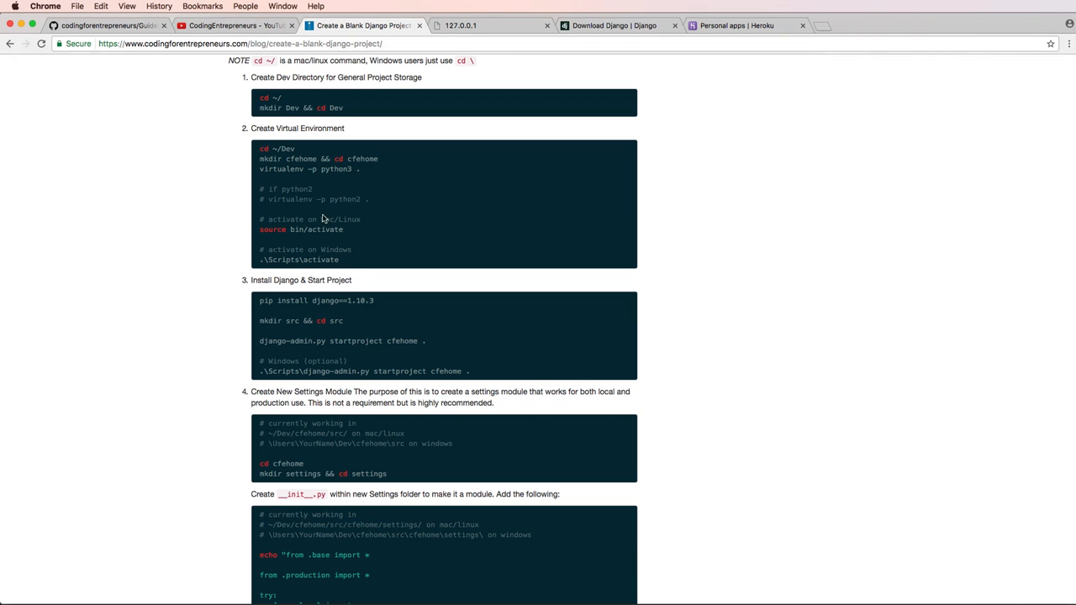
{"action": "scroll", "scroll_direction": "down", "scroll_amount": 3}
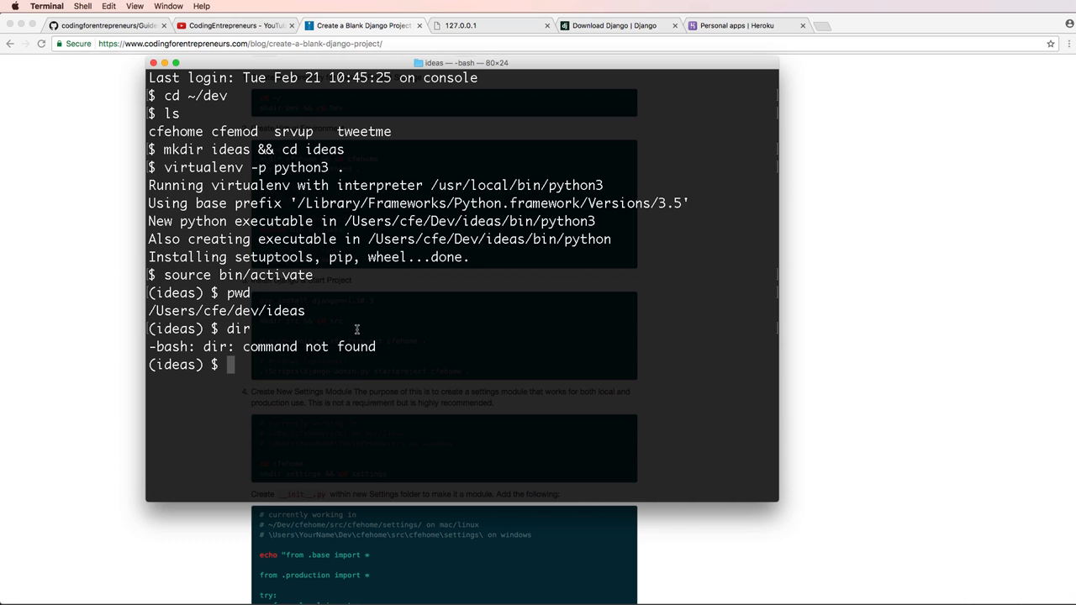
- Create and enter src, then run pip install django==1.10.5 in the virtualenv
{"action": "type", "text": "mkdir src"}
{"action": "type", "text": "ls"}
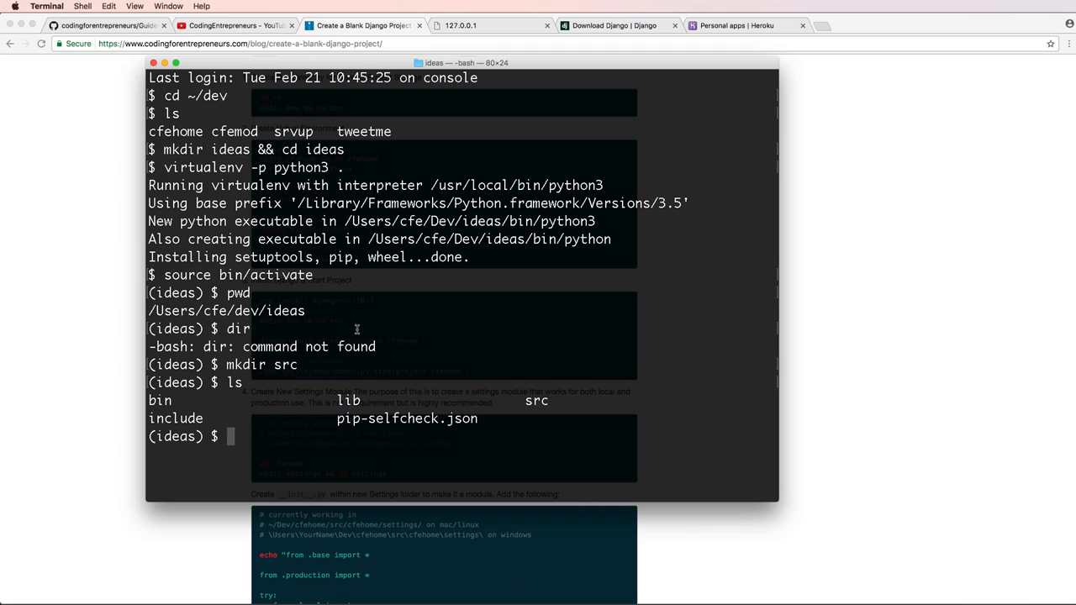
{"action": "double_click", "coordinate": [536, 401]}
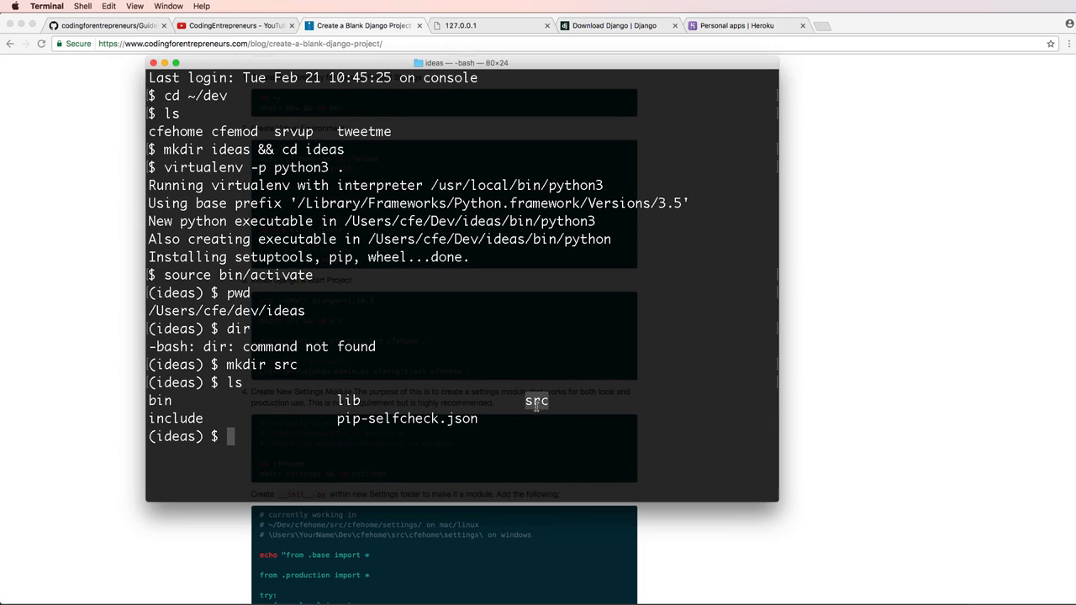
{"action": "type", "text": "cd src"}
{"action": "type", "text": "pip"}
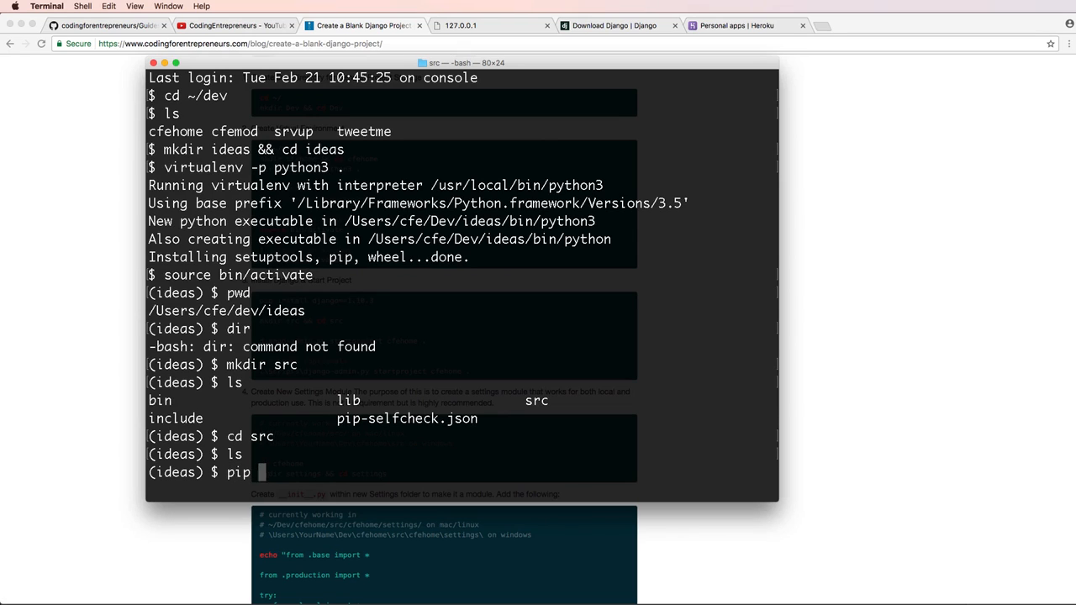
{"action": "type", "text": "install django"}
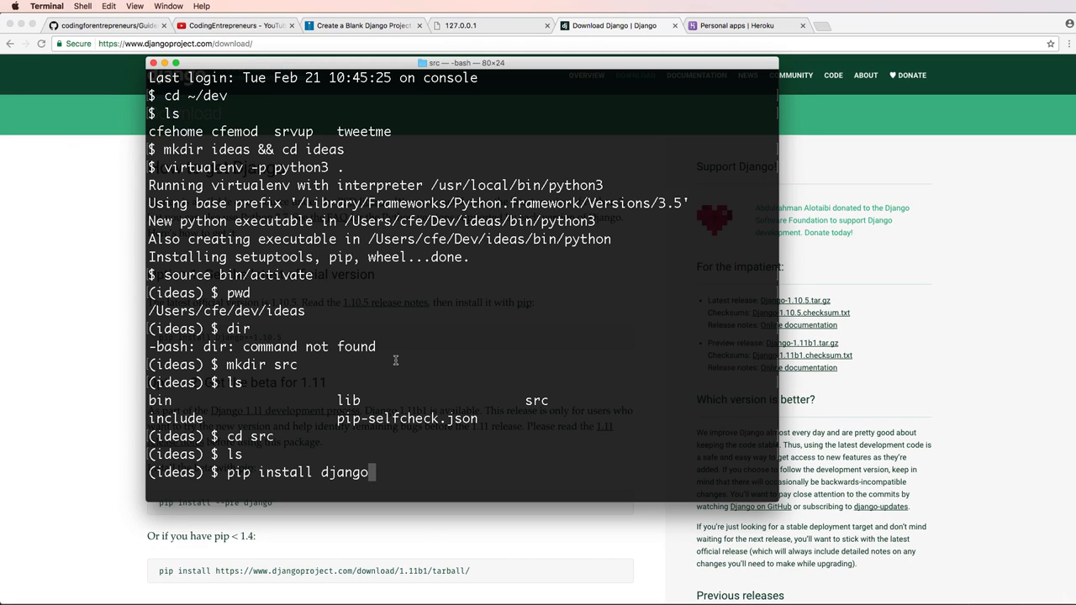
{"action": "type", "text": "==1"}
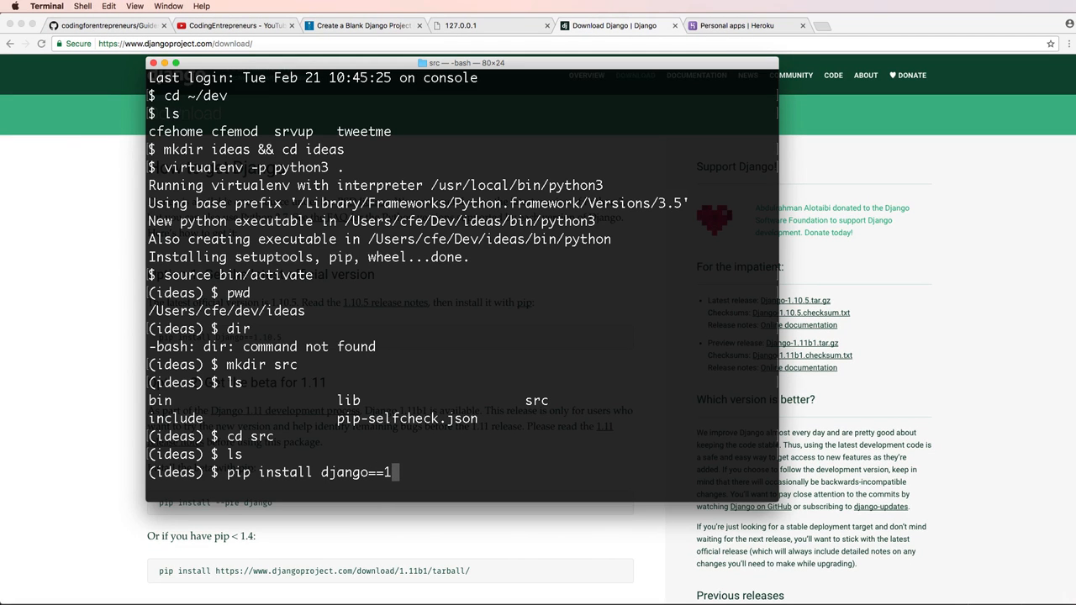
{"action": "type", "text": ".10.5"}
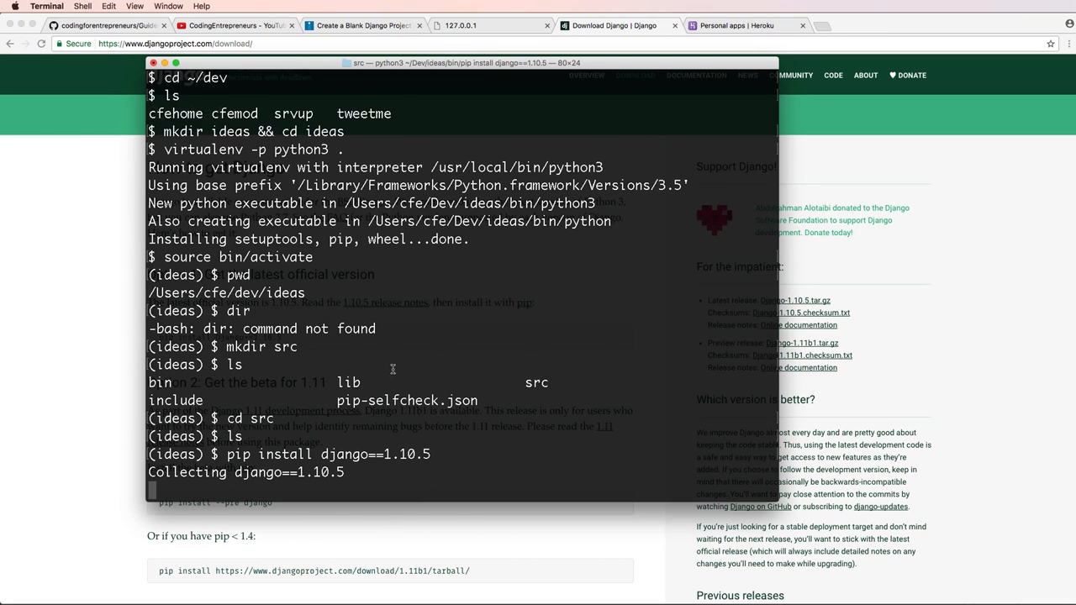
{"action": "left_click", "coordinate": [362, 26]}
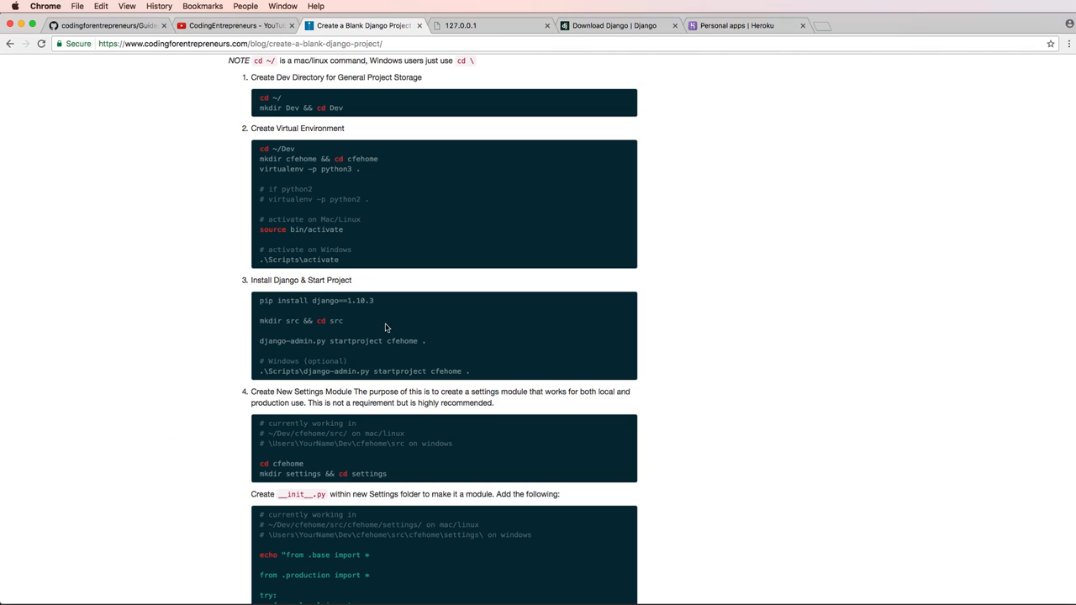
{"action": "scroll", "scroll_direction": "down", "scroll_amount": 3}
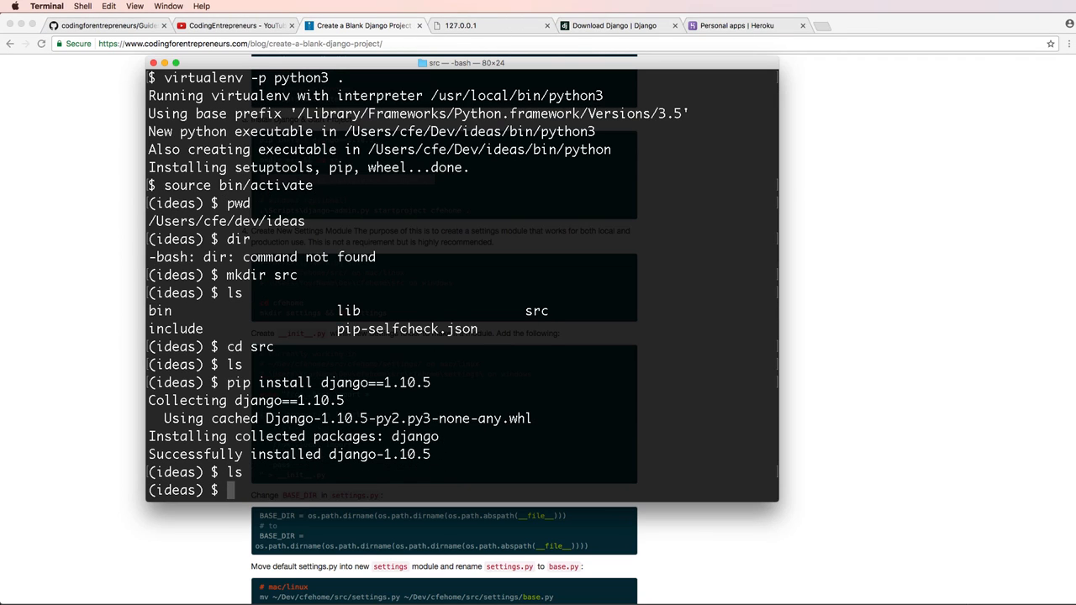
- Run 'django-admin.py startproject ideas .' in src and confirm the location with pwd
{"action": "type", "text": "django-admin.py startproject"}
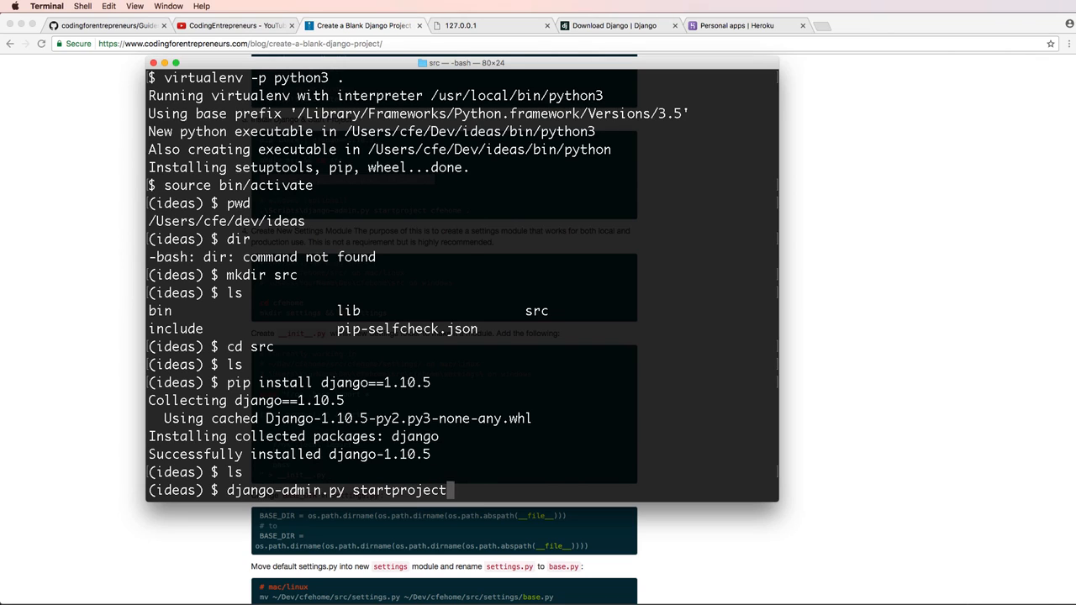
{"action": "type", "text": "ideas"}
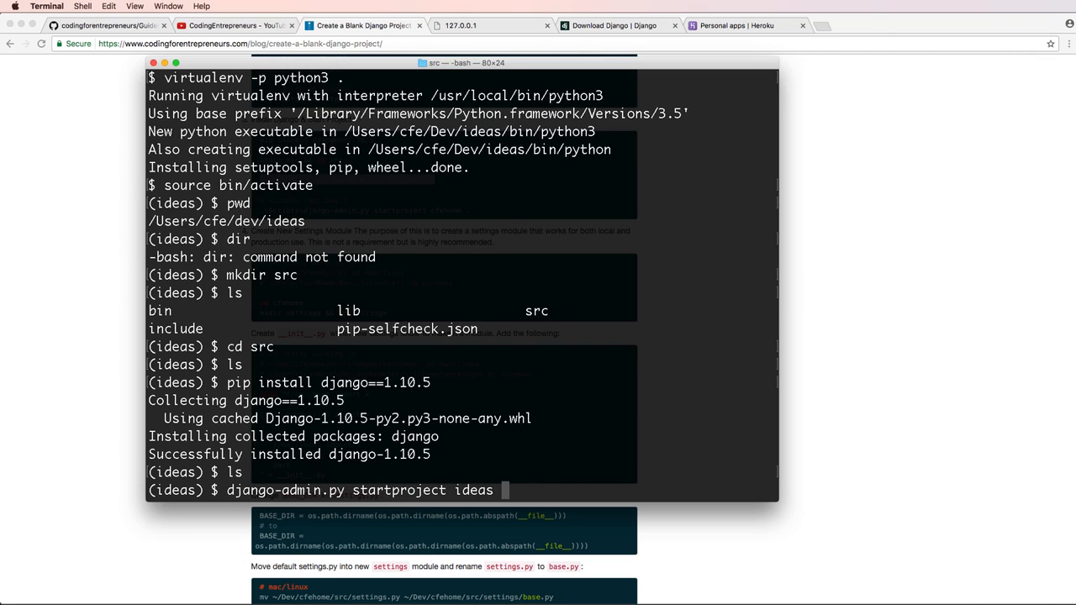
{"action": "type", "text": "."}
{"action": "type", "text": "ls"}
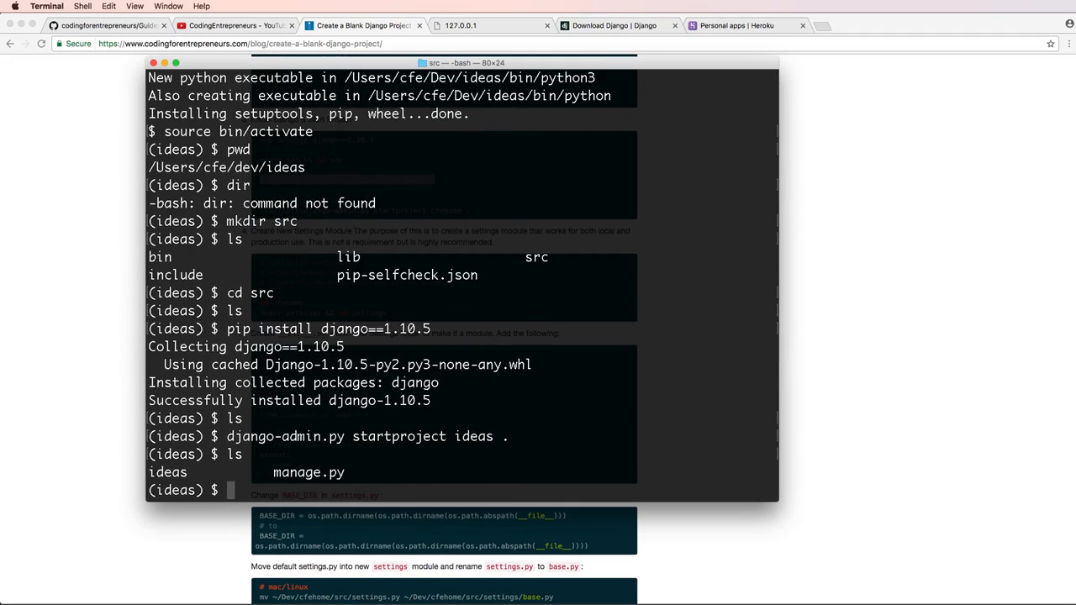
{"action": "type", "text": "pwd"}
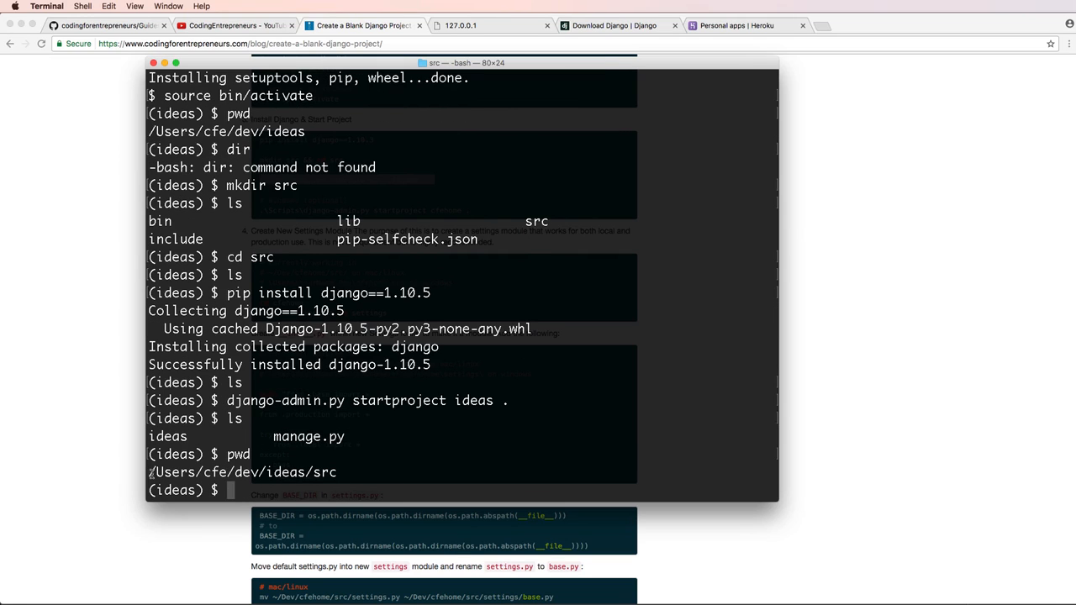
{"action": "double_click", "coordinate": [308, 437]}
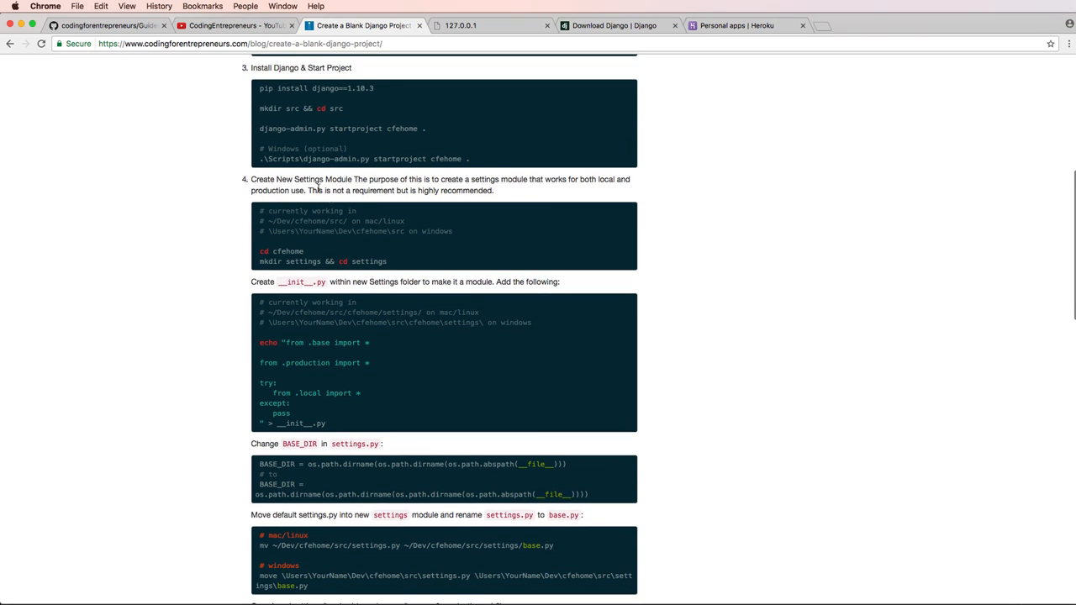
{"action": "mouse_move", "coordinate": [404, 233]}
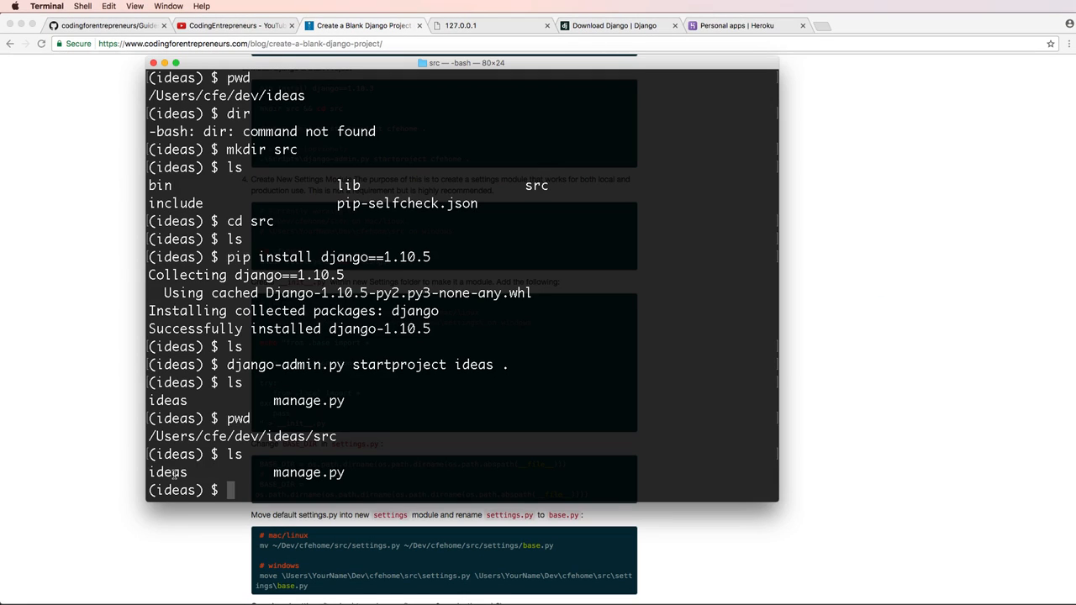
- Create ideas/settings with an __init__.py importing base, production and local, then list it
{"action": "double_click", "coordinate": [167, 472]}
{"action": "type", "text": "cd ideas"}
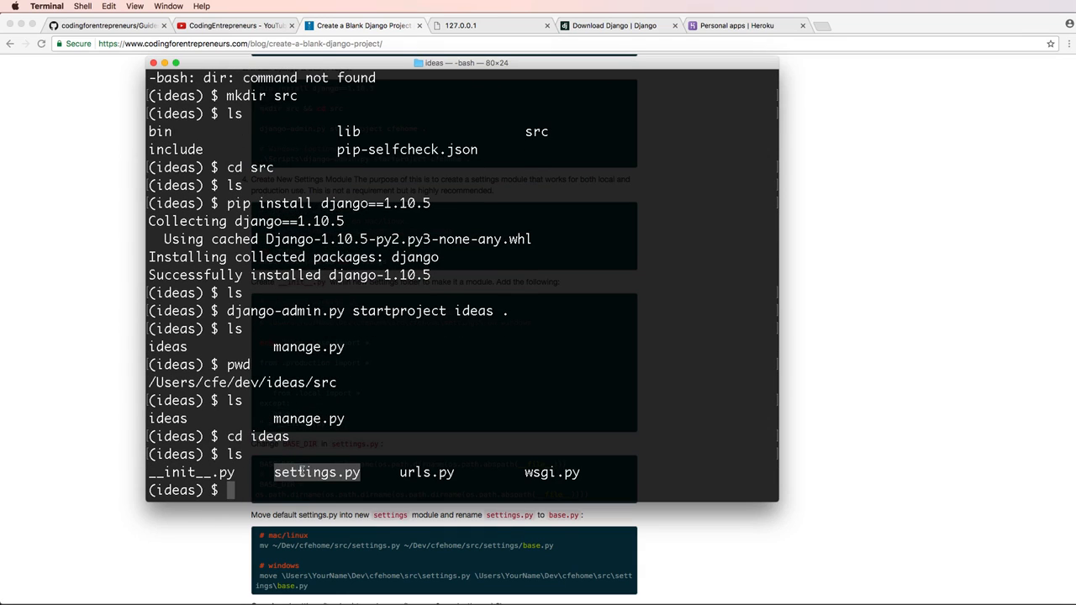
{"action": "left_click", "coordinate": [317, 471]}
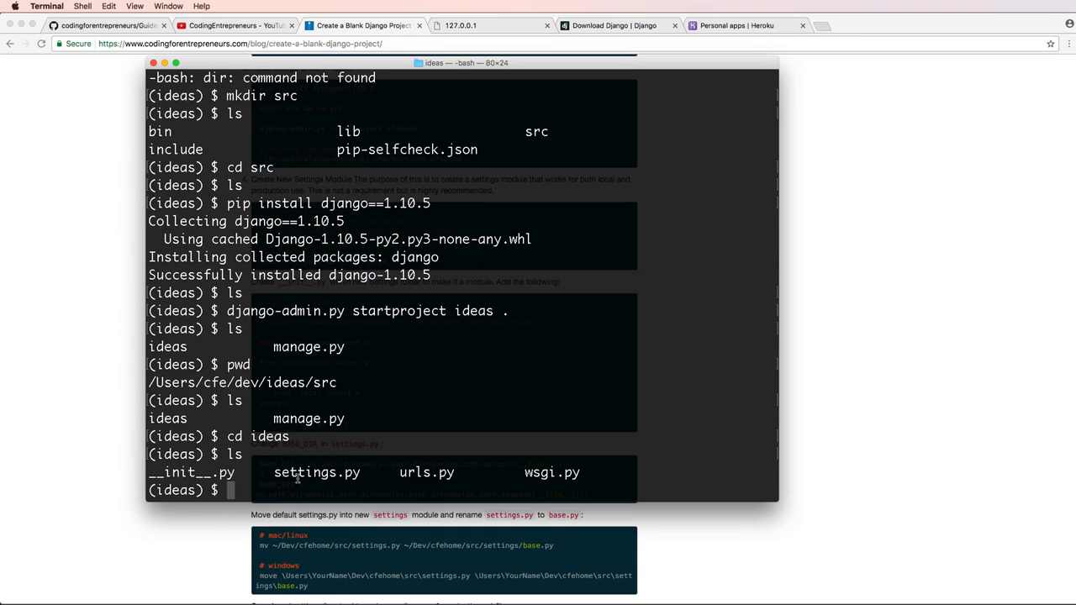
{"action": "type", "text": "mkdir settings"}
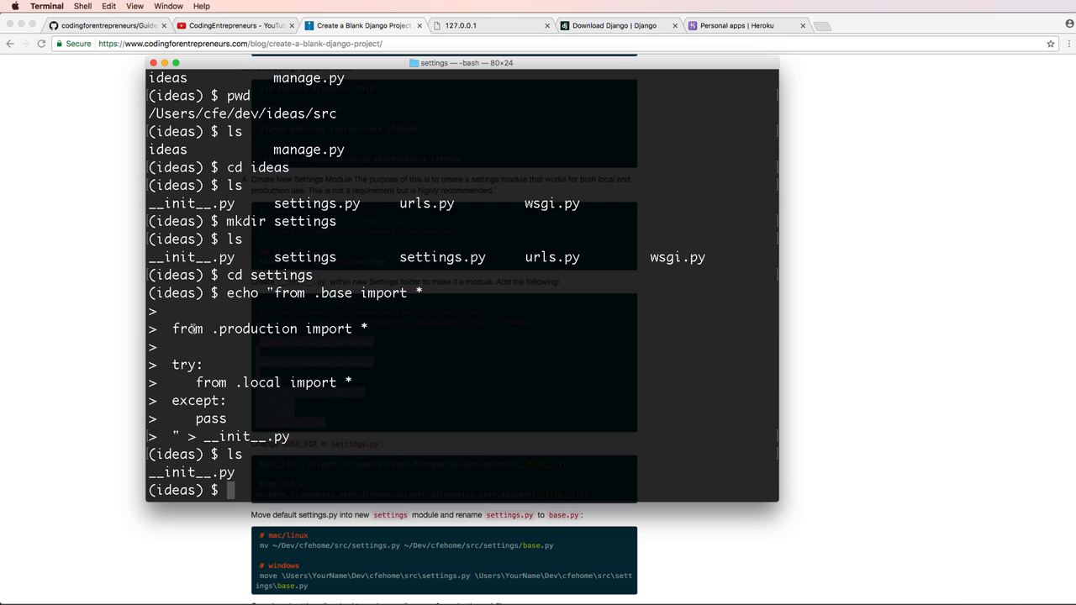
{"action": "double_click", "coordinate": [256, 328]}
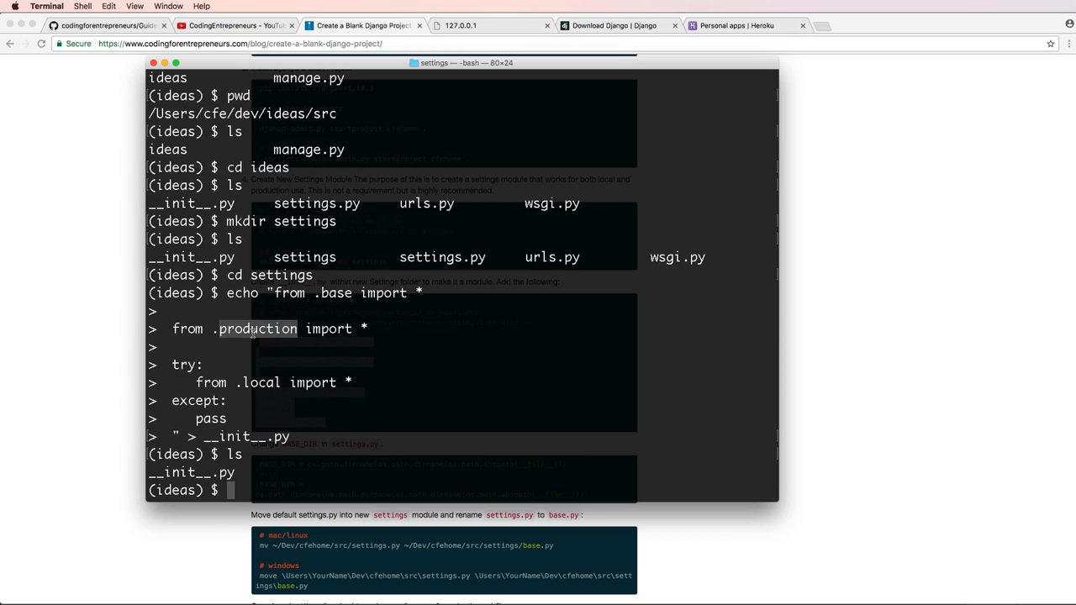
{"action": "mouse_move", "coordinate": [274, 402]}
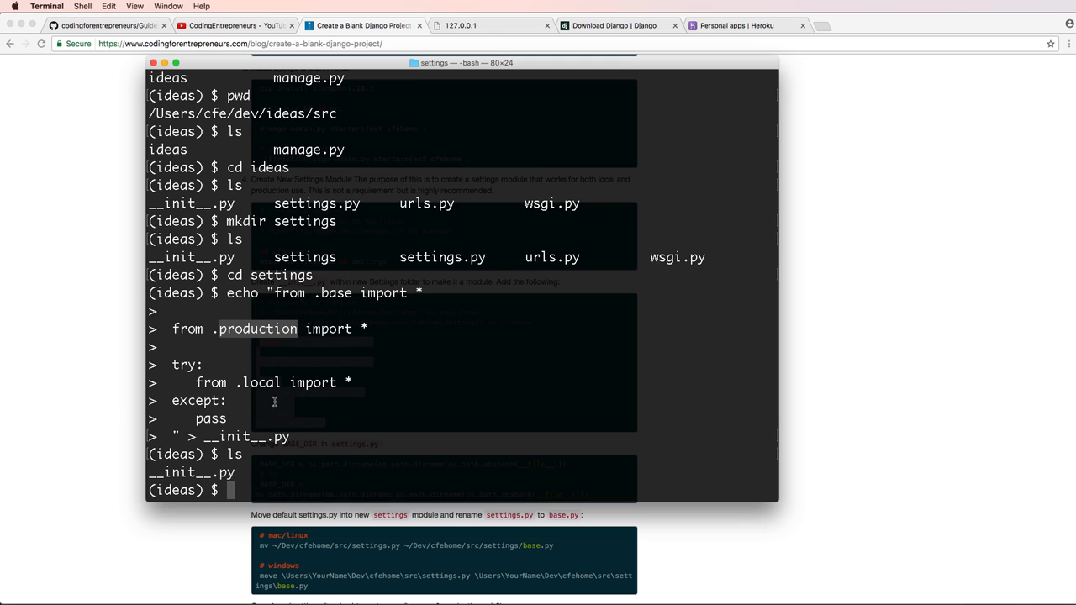
{"action": "type", "text": "l"}
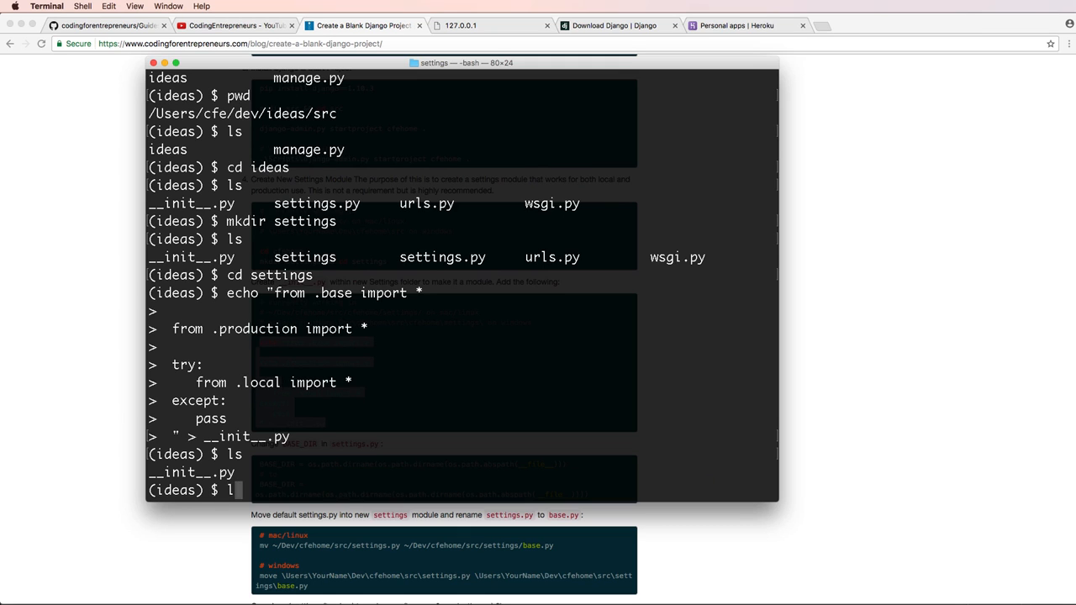
{"action": "key", "text": "Return"}
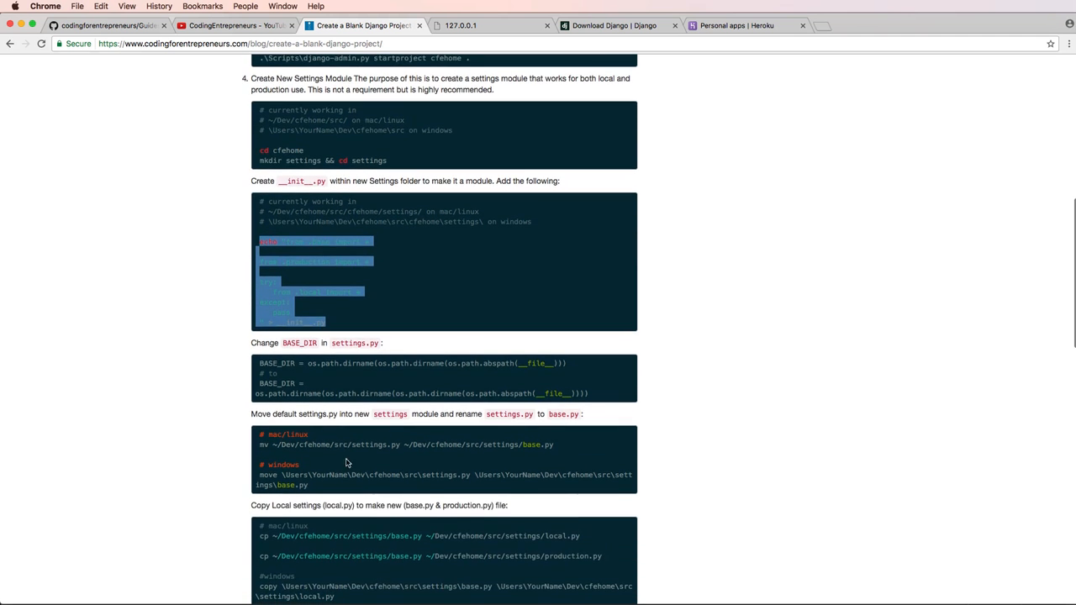
{"action": "mouse_move", "coordinate": [353, 343]}
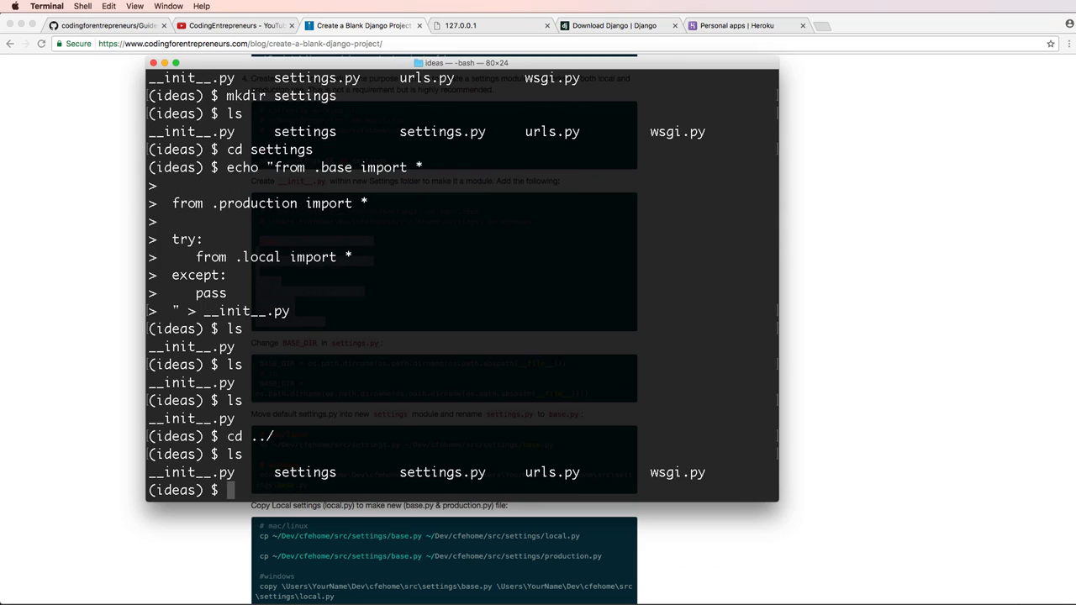
- In nano, replace settings.py's BASE_DIR line with the version adding one more os.path.dirname
{"action": "type", "text": "nano settings."}
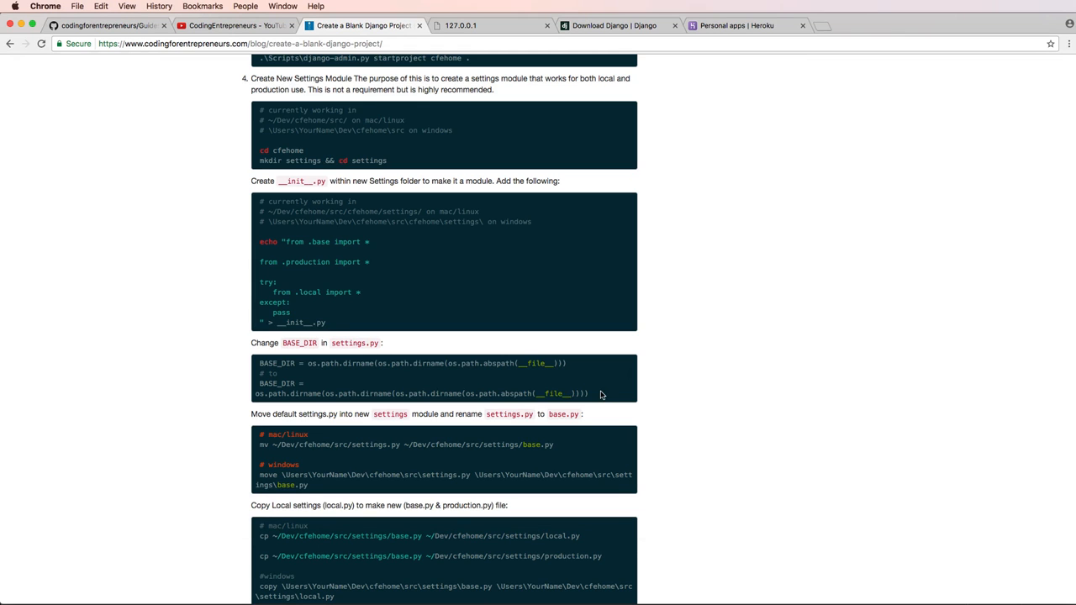
{"action": "left_click_drag", "start_coordinate": [259, 383], "coordinate": [588, 394]}
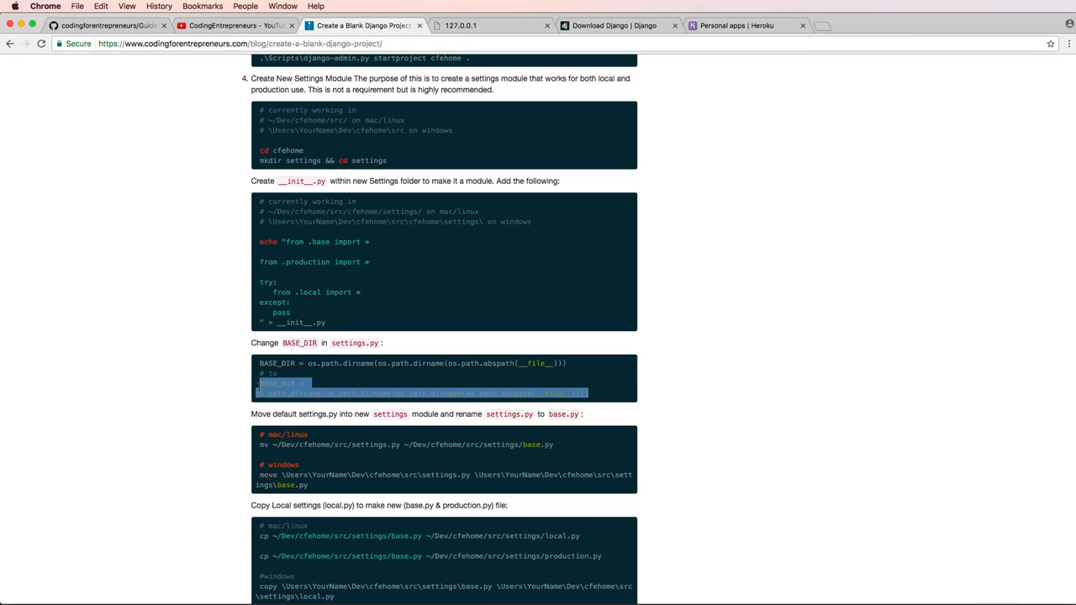
{"action": "left_click", "coordinate": [46, 6]}
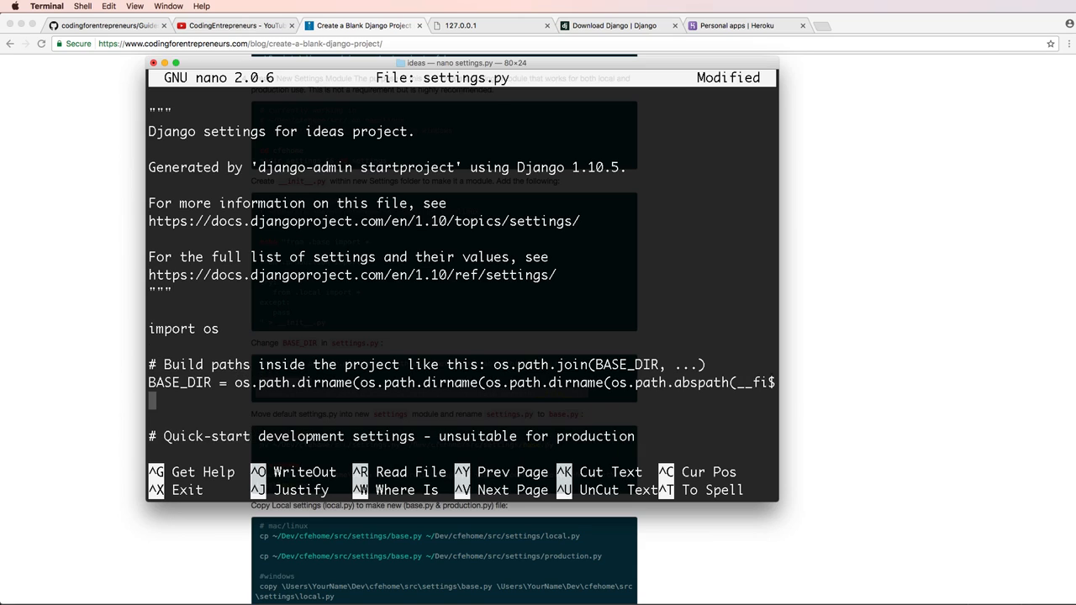
{"action": "key", "text": "ctrl+x"}
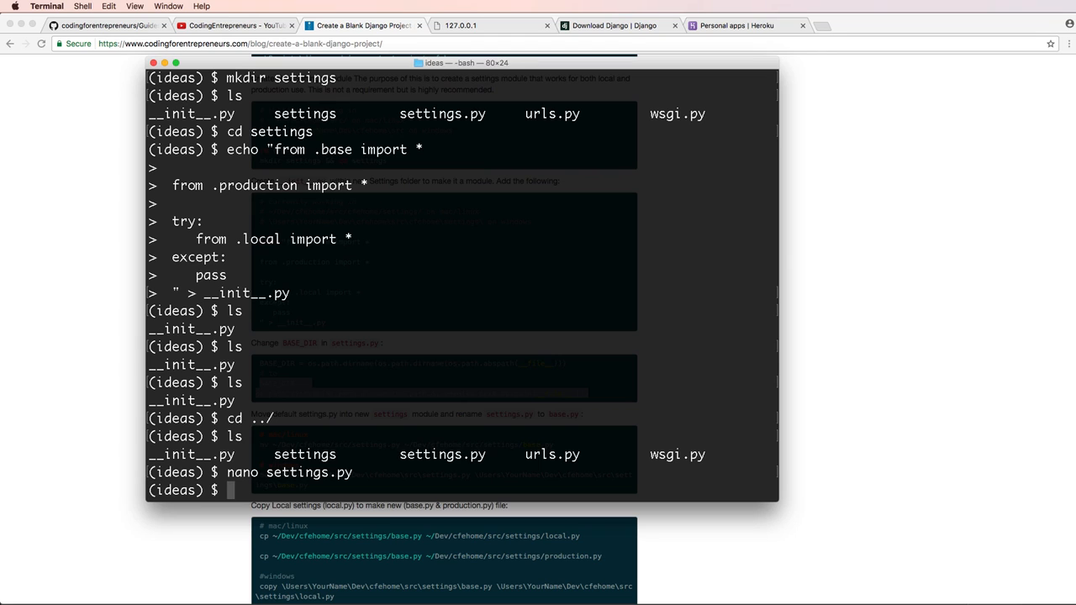
{"action": "type", "text": "open settin"}
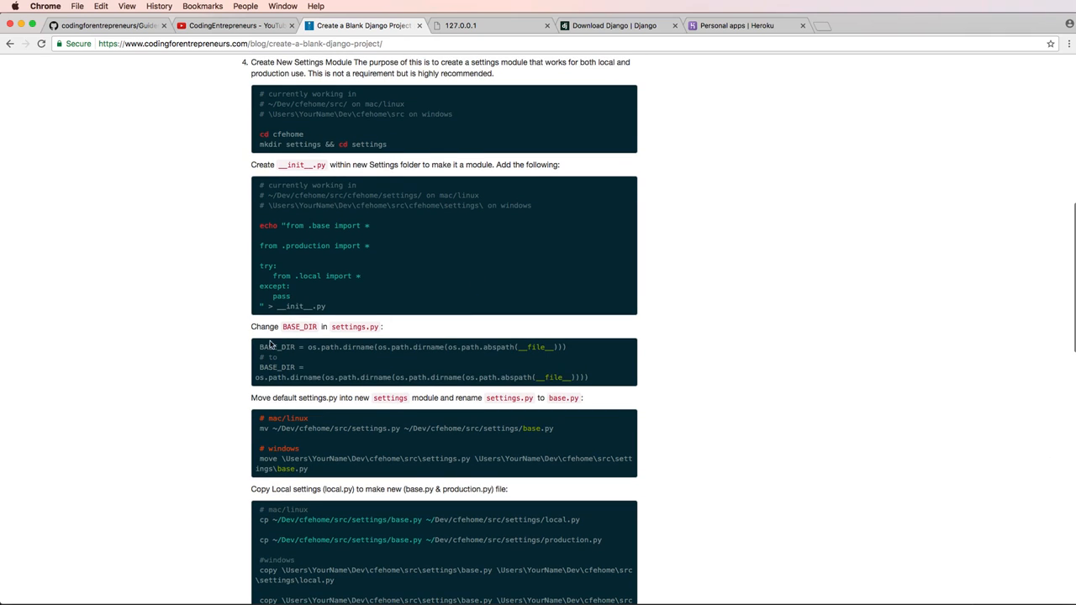
- Scroll the guide through renaming settings.py to base.py, migrations and createsuperuser
{"action": "scroll", "scroll_direction": "down", "scroll_amount": 3}
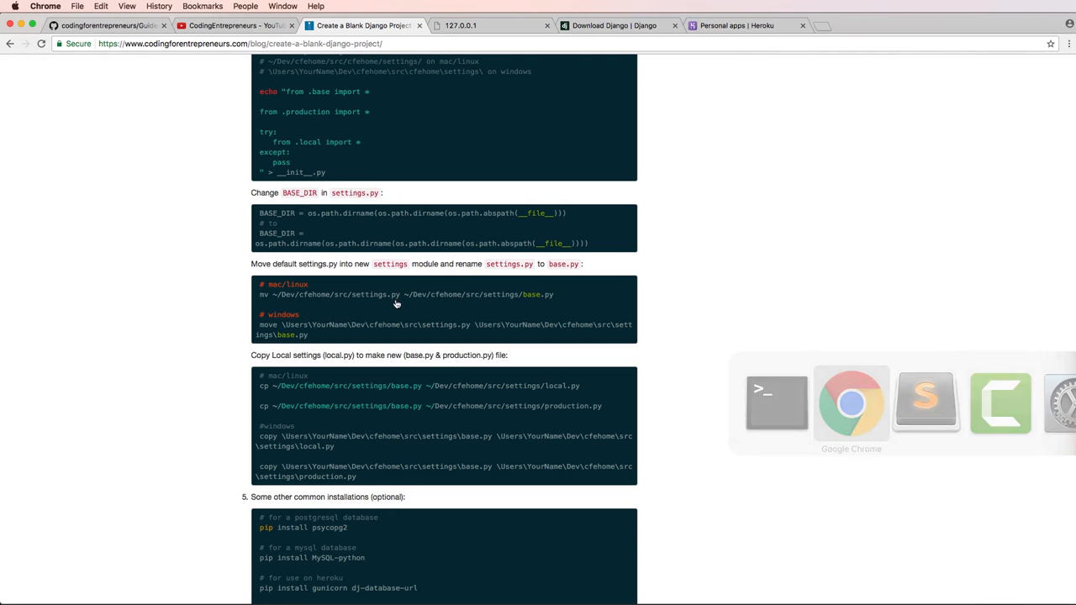
{"action": "scroll", "scroll_direction": "down", "scroll_amount": 3}
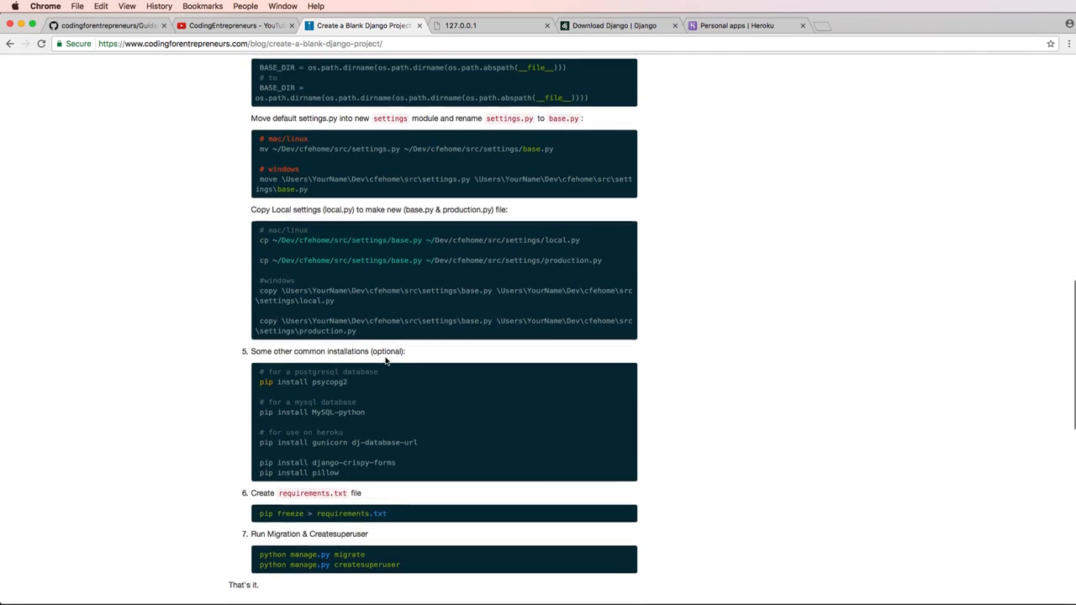
{"action": "scroll", "scroll_direction": "up", "scroll_amount": 3}
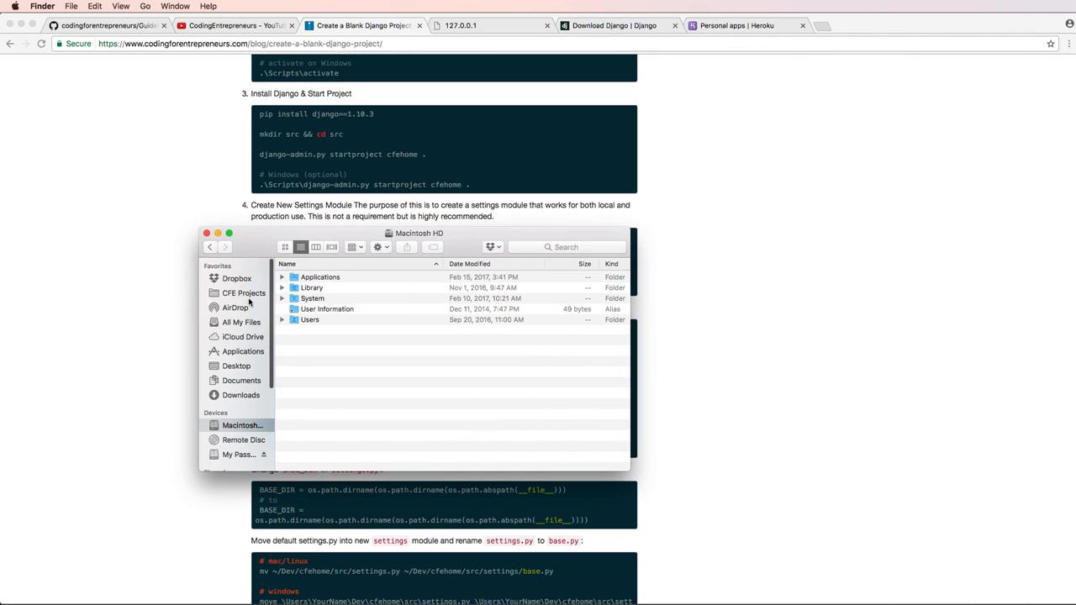
- In Finder, rename settings.py to base.py and rename a duplicate copy to local.py
{"action": "left_click", "coordinate": [243, 292]}
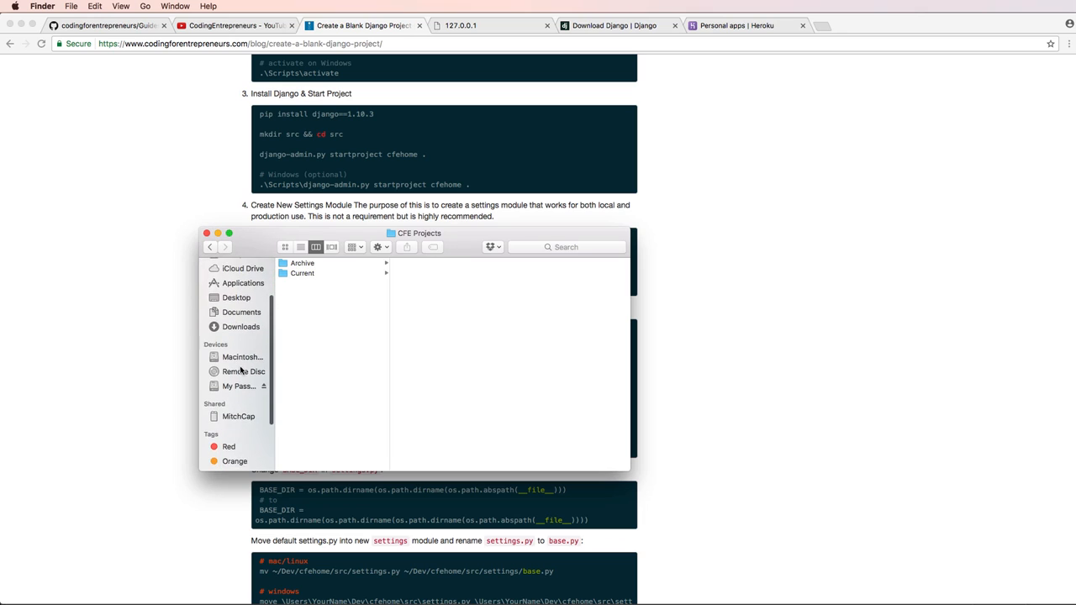
{"action": "left_click", "coordinate": [243, 356]}
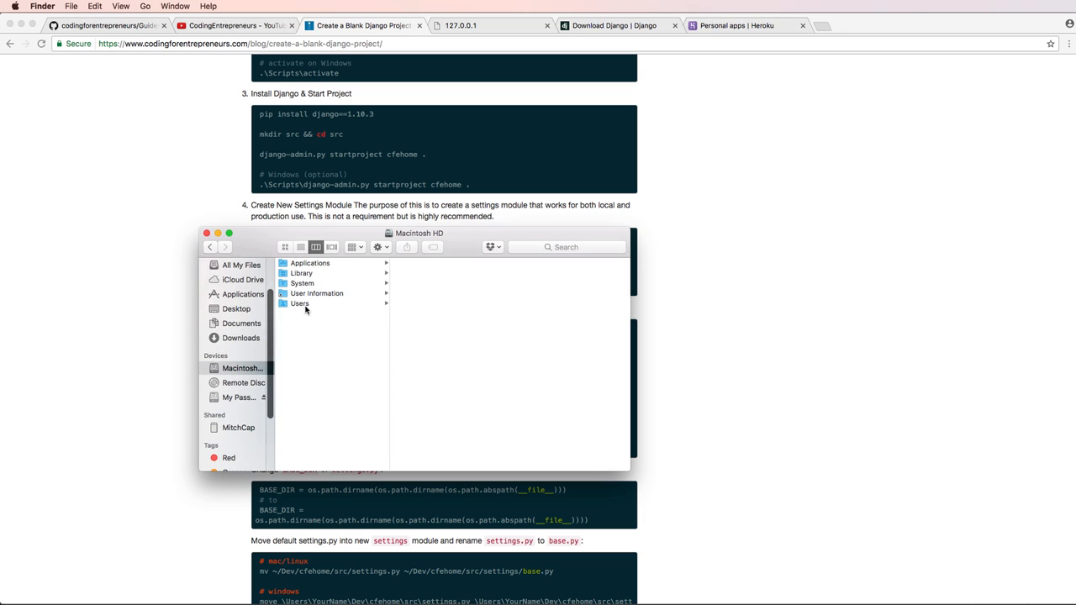
{"action": "left_click", "coordinate": [300, 303]}
{"action": "type", "text": "base.py"}
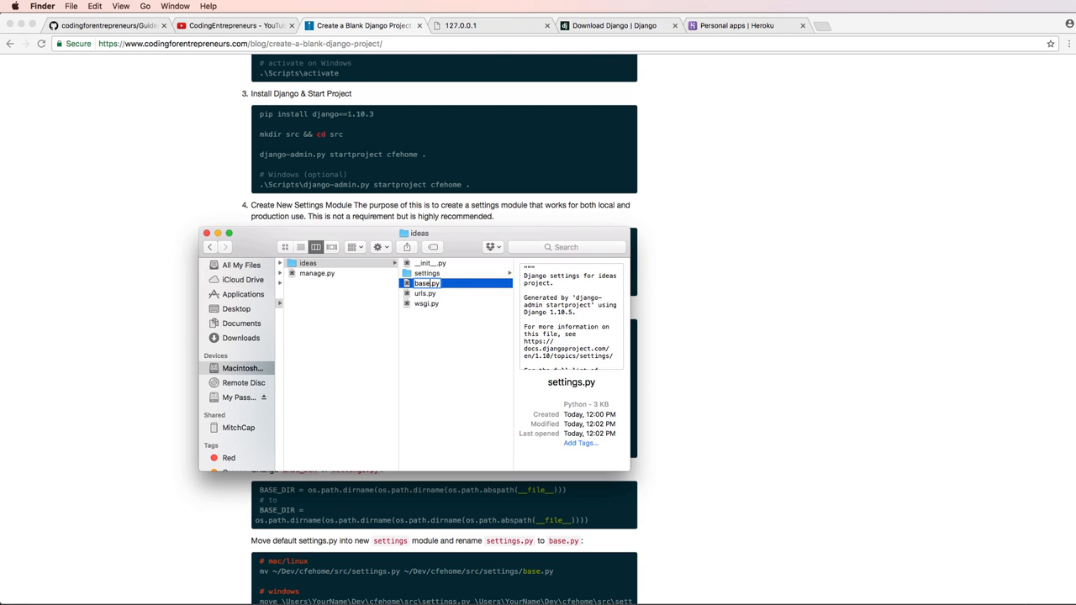
{"action": "left_click", "coordinate": [427, 284]}
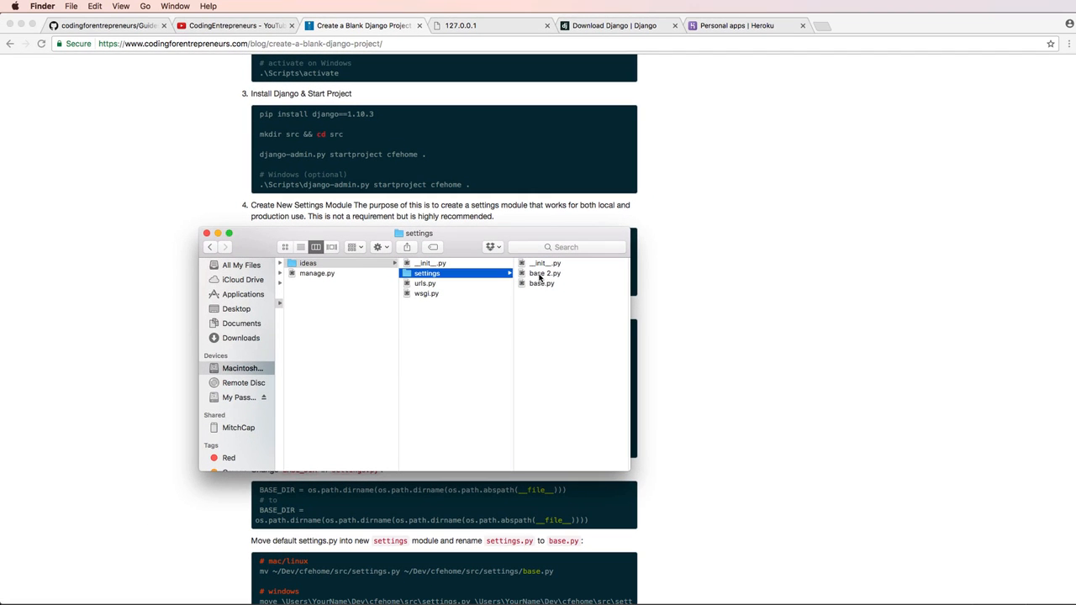
{"action": "left_click", "coordinate": [429, 284]}
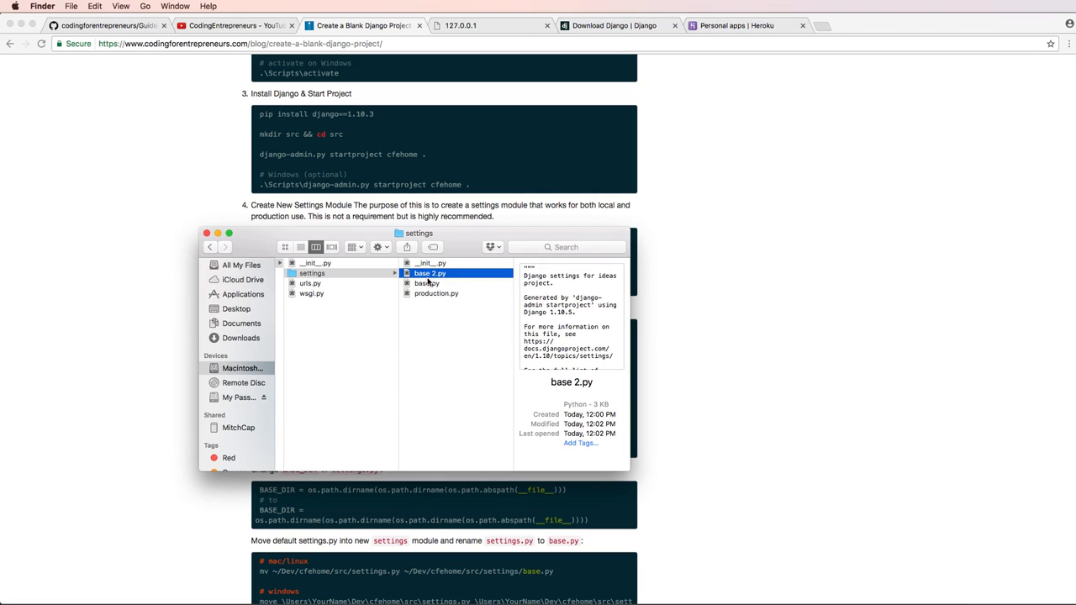
{"action": "type", "text": "local.py"}
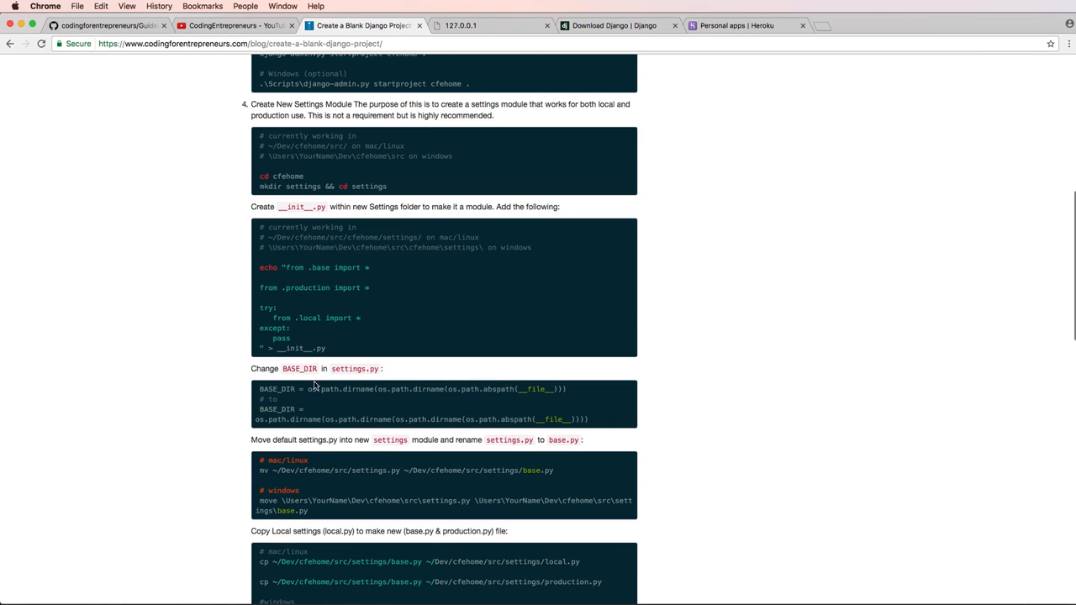
{"action": "scroll", "scroll_direction": "down", "scroll_amount": 3}
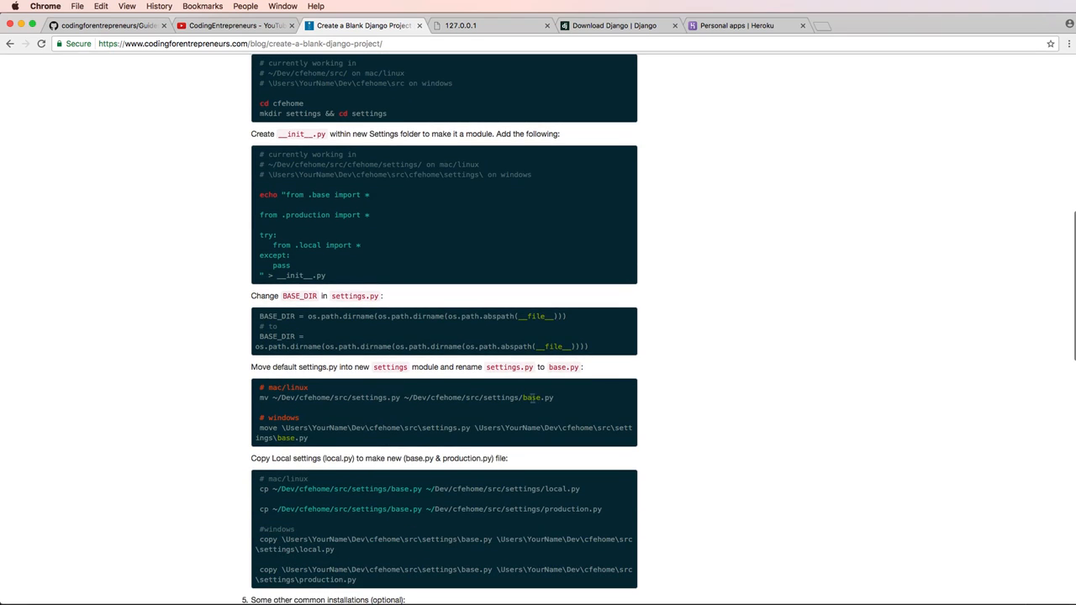
{"action": "scroll", "scroll_direction": "down", "scroll_amount": 3}
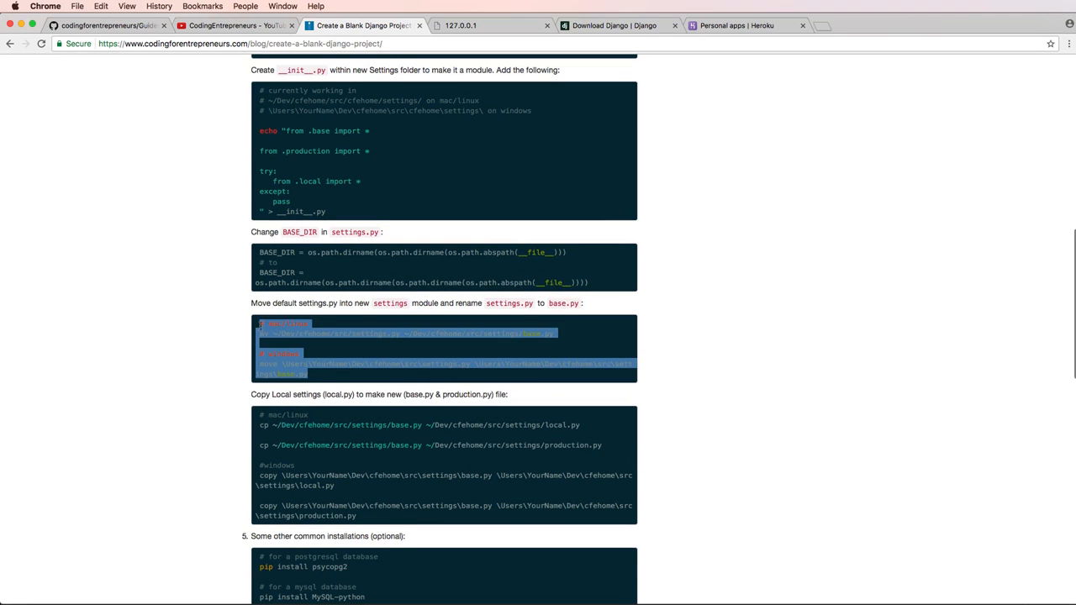
{"action": "scroll", "scroll_direction": "down", "scroll_amount": 3}
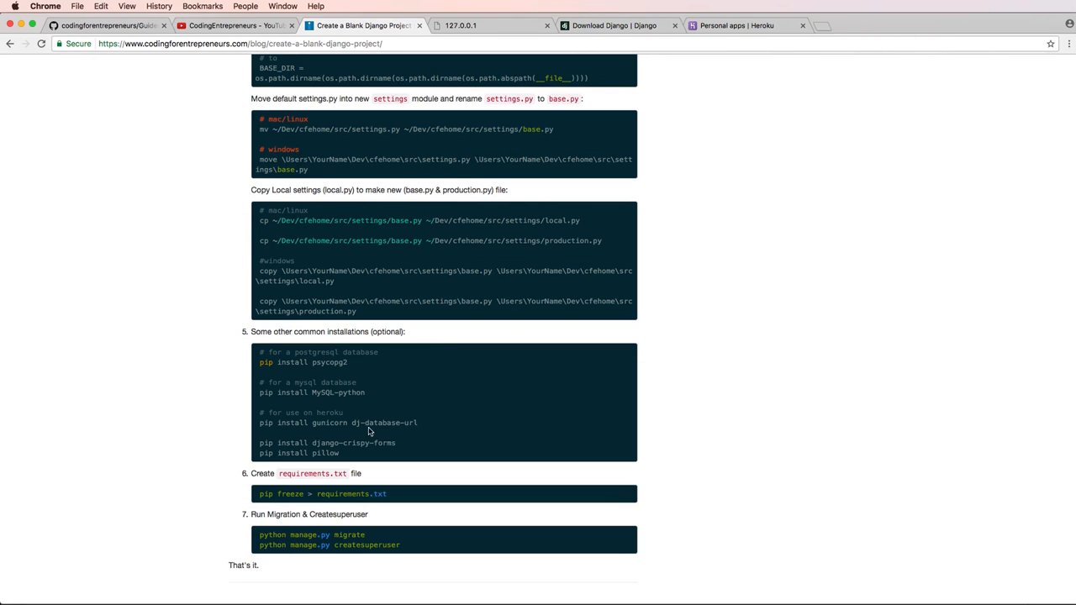
{"action": "mouse_move", "coordinate": [352, 455]}
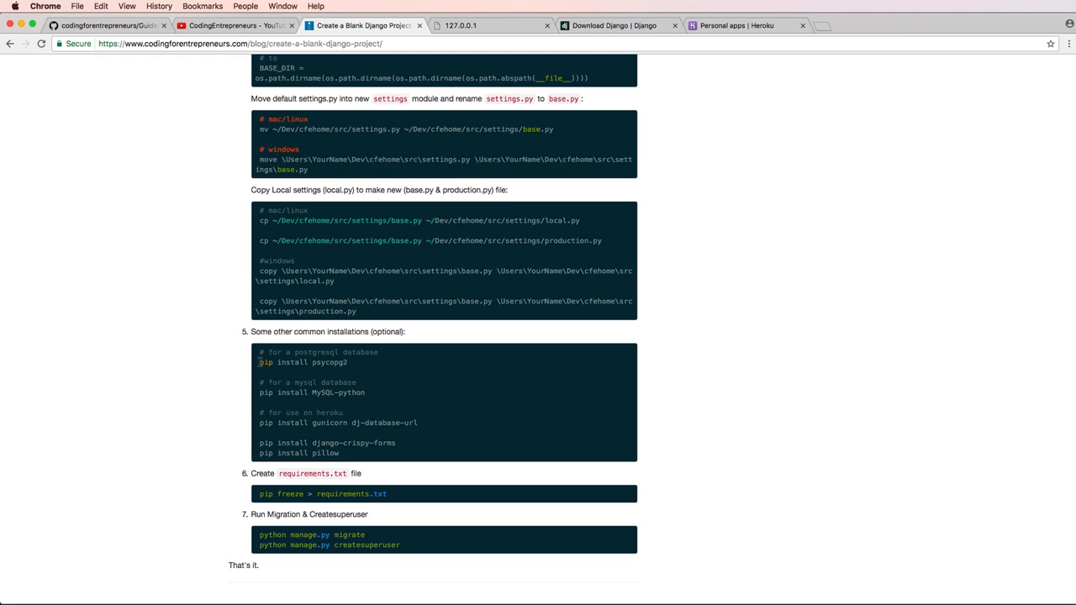
{"action": "mouse_move", "coordinate": [378, 368]}
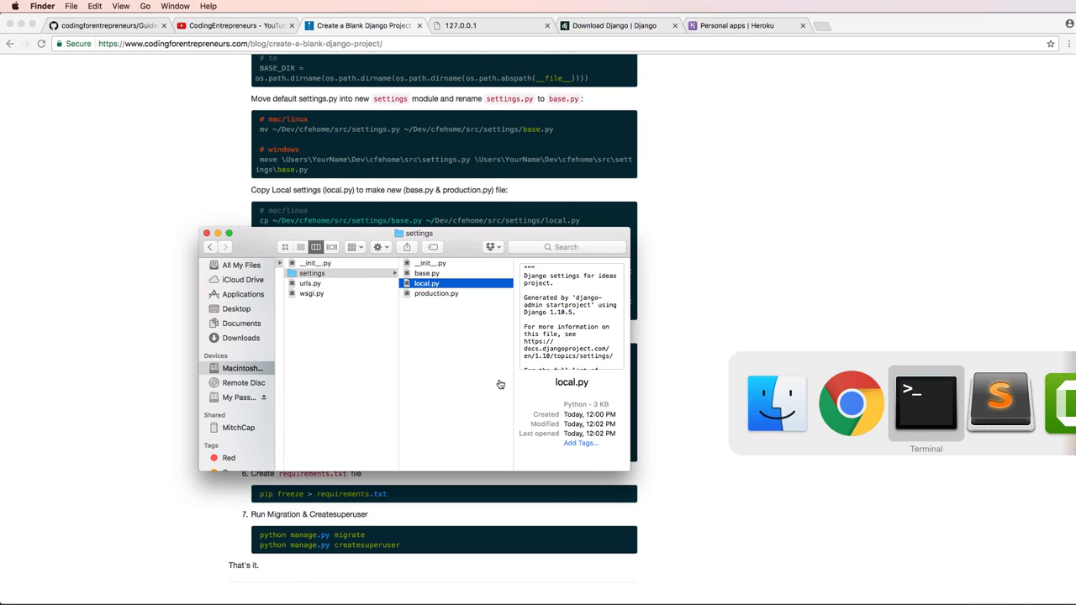
- Pip install psycopg2, gunicorn, dj-database-url, django-crispy-forms and Pillow, then check with pip freeze
{"action": "left_click", "coordinate": [925, 402]}
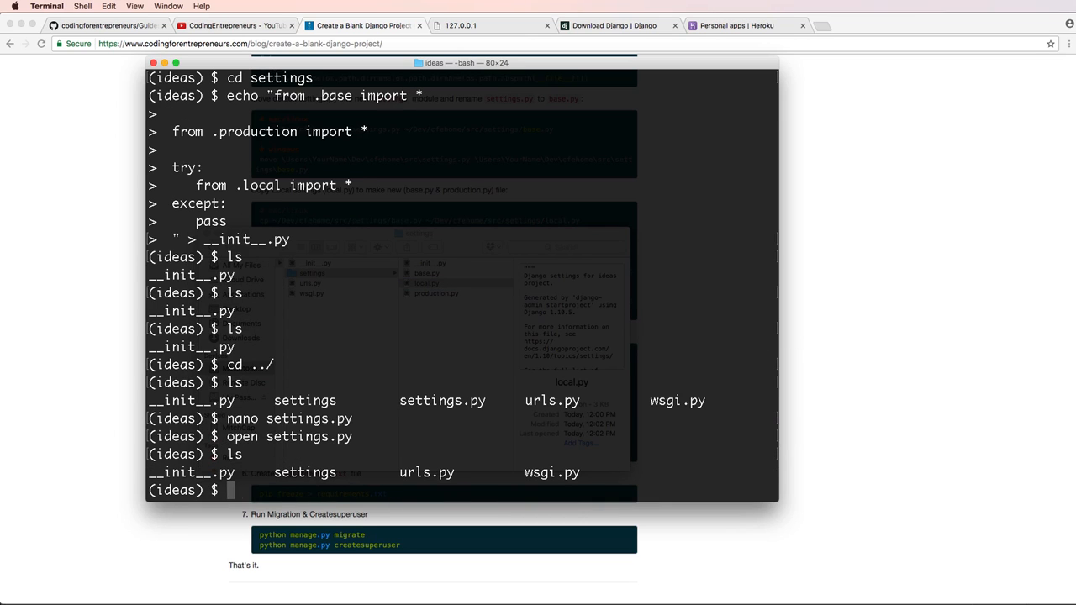
{"action": "scroll", "scroll_direction": "down", "scroll_amount": 3}
{"action": "type", "text": "cd ../"}
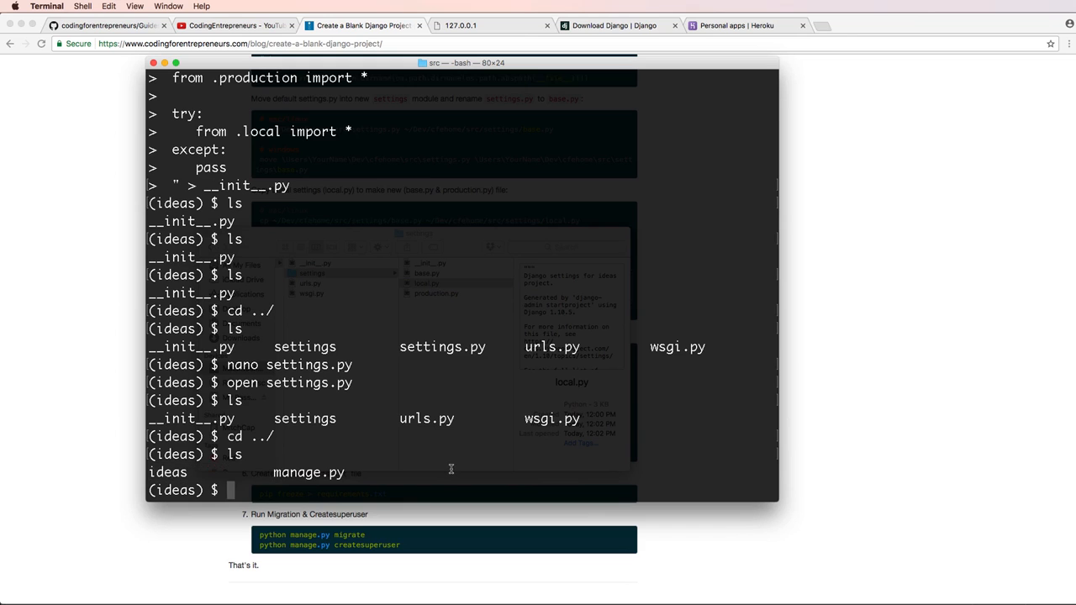
{"action": "type", "text": "pip install pip install psycopg2"}
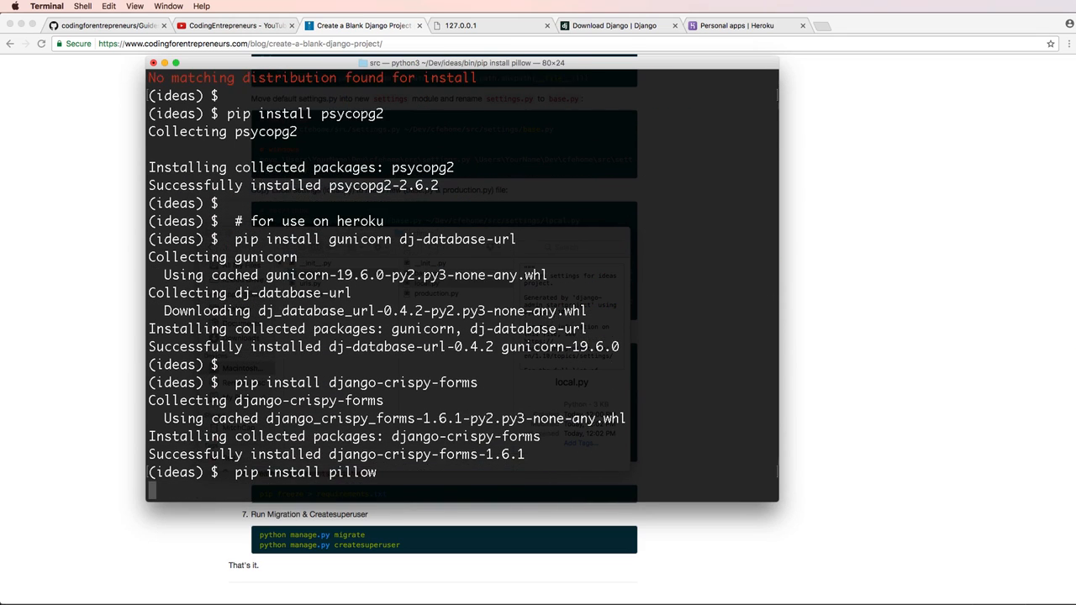
{"action": "key", "text": "Return"}
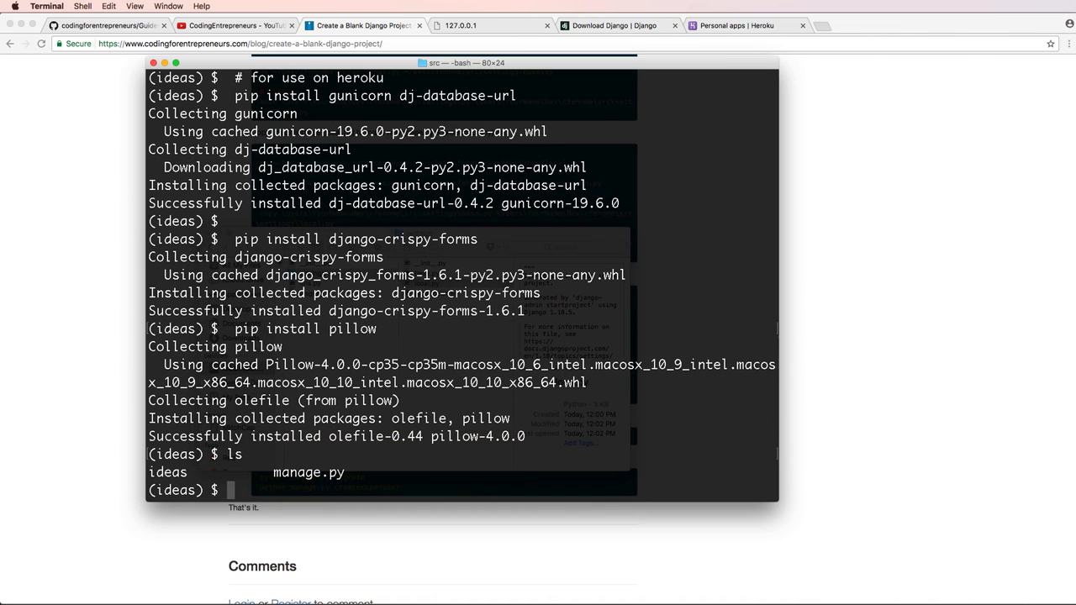
{"action": "type", "text": "pip freeze"}
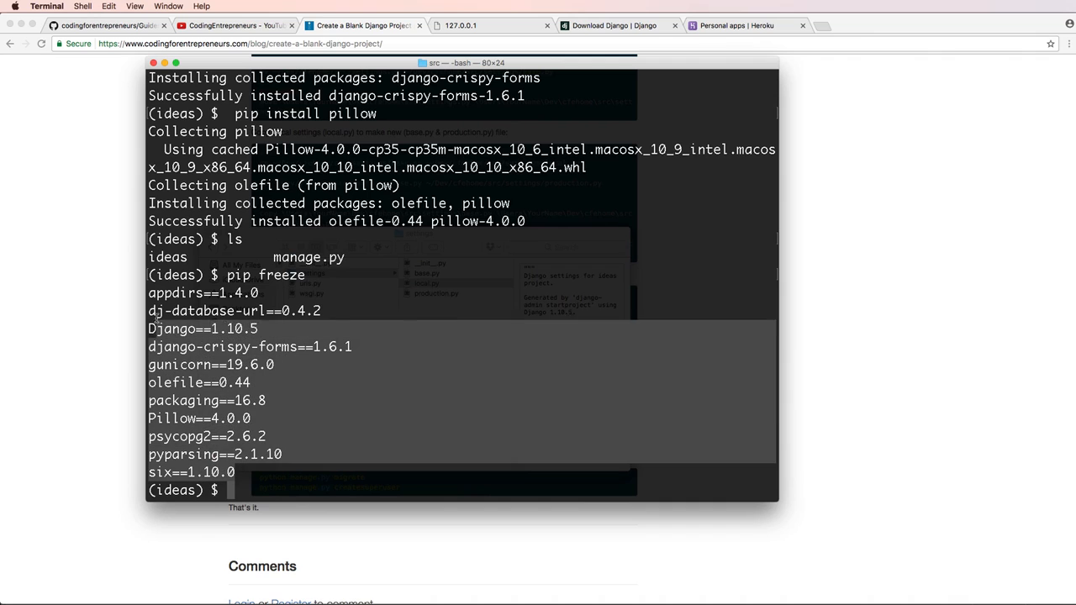
- Confirm requirements.txt now sits beside manage.py by selecting its name in the listing
{"action": "left_click", "coordinate": [363, 25]}
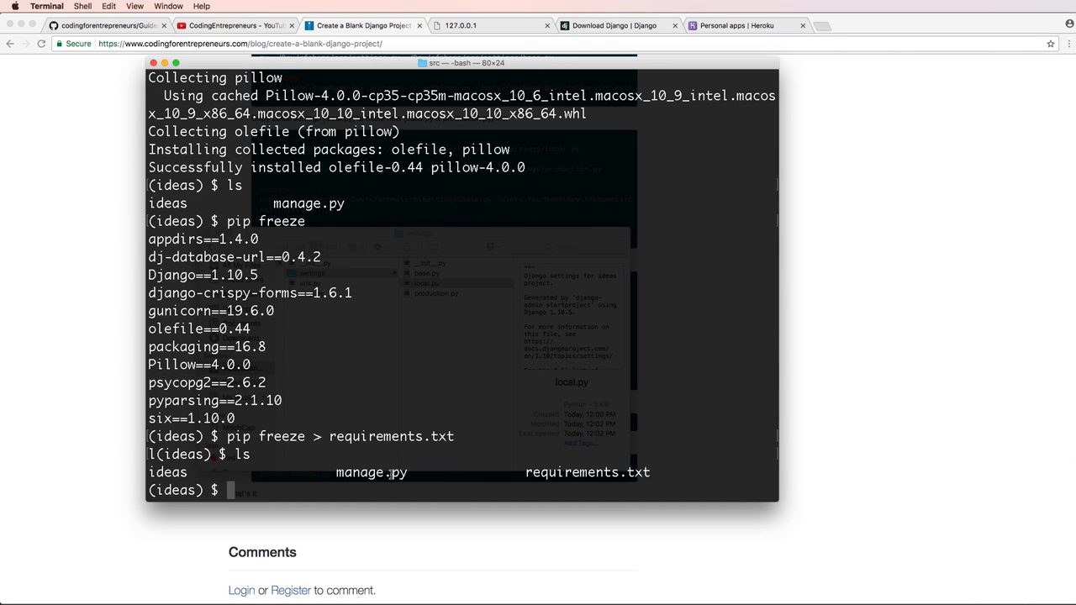
{"action": "double_click", "coordinate": [587, 471]}
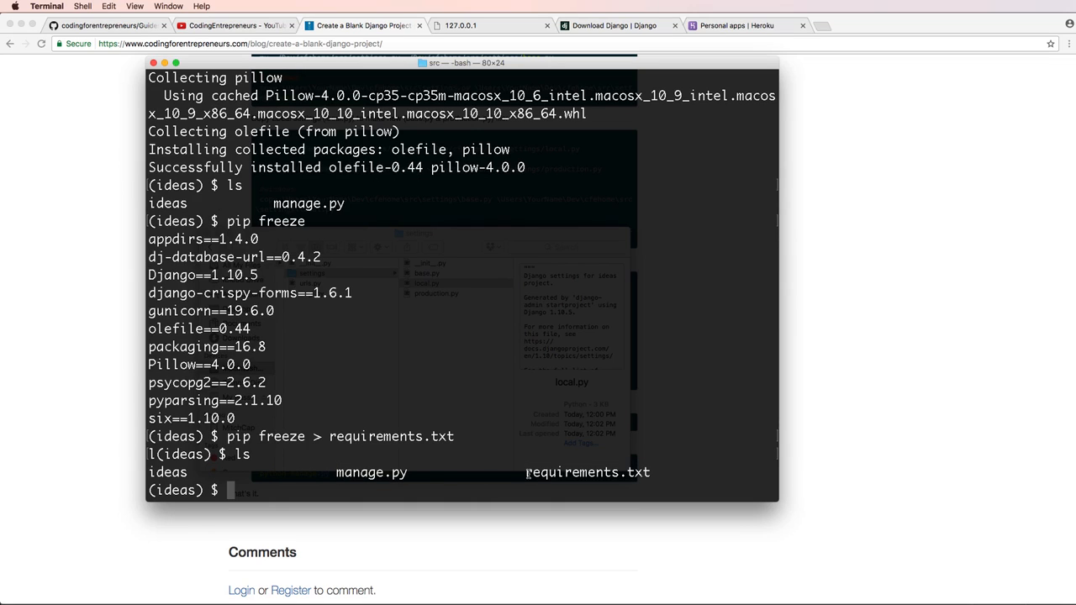
{"action": "double_click", "coordinate": [587, 472]}
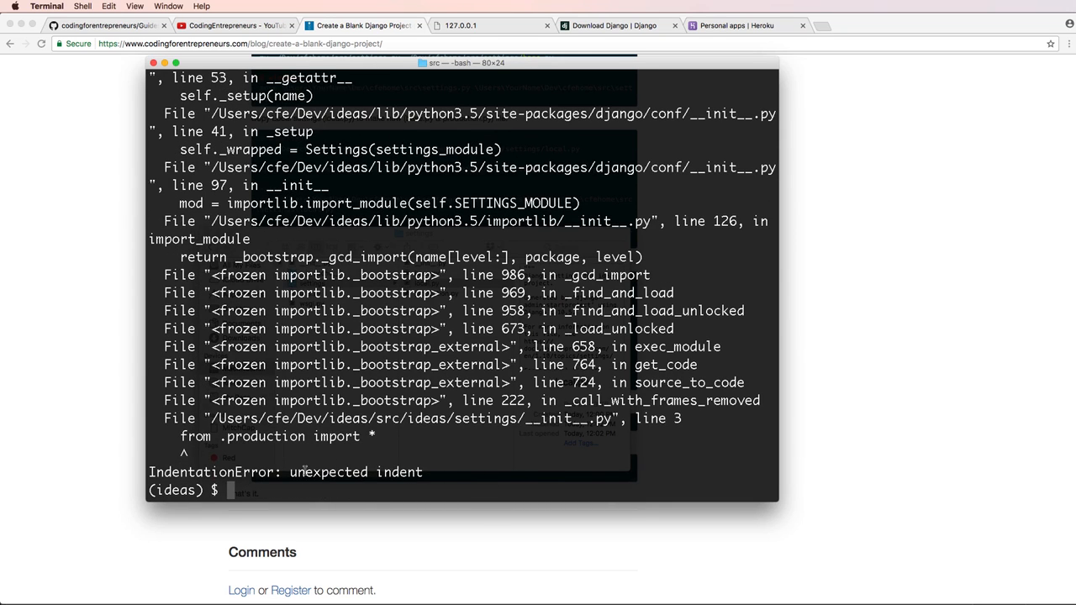
{"action": "mouse_move", "coordinate": [579, 446]}
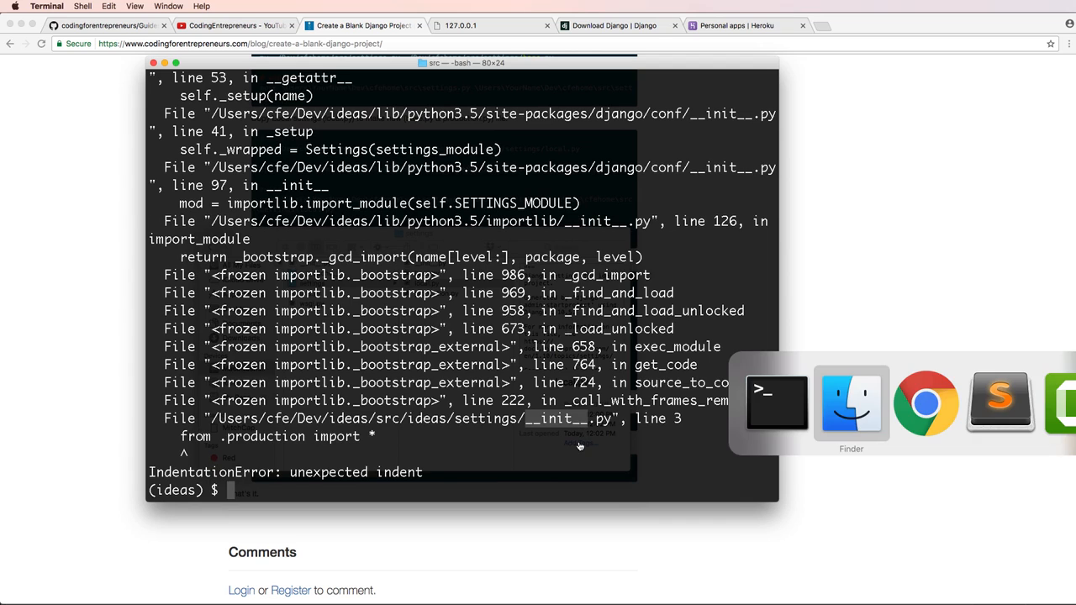
- Open settings/__init__.py, strip the leading spaces from its imports, and save it
{"action": "left_click", "coordinate": [851, 403]}
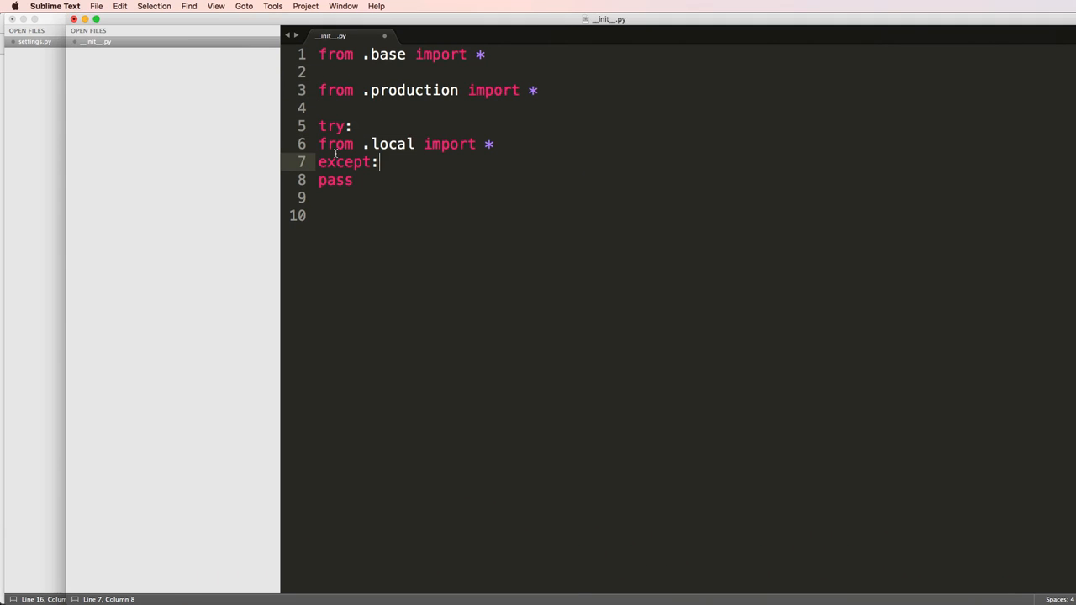
{"action": "key", "text": "cmd+s"}
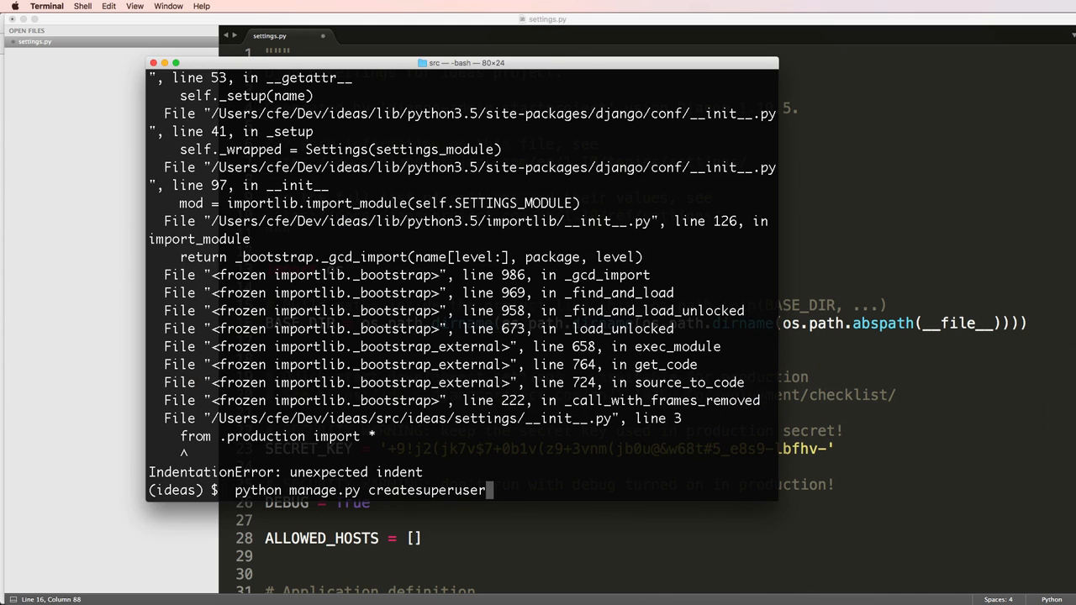
- Run createsuperuser after migrations and confirm the superuser username at its prompt
{"action": "key", "text": "Return"}
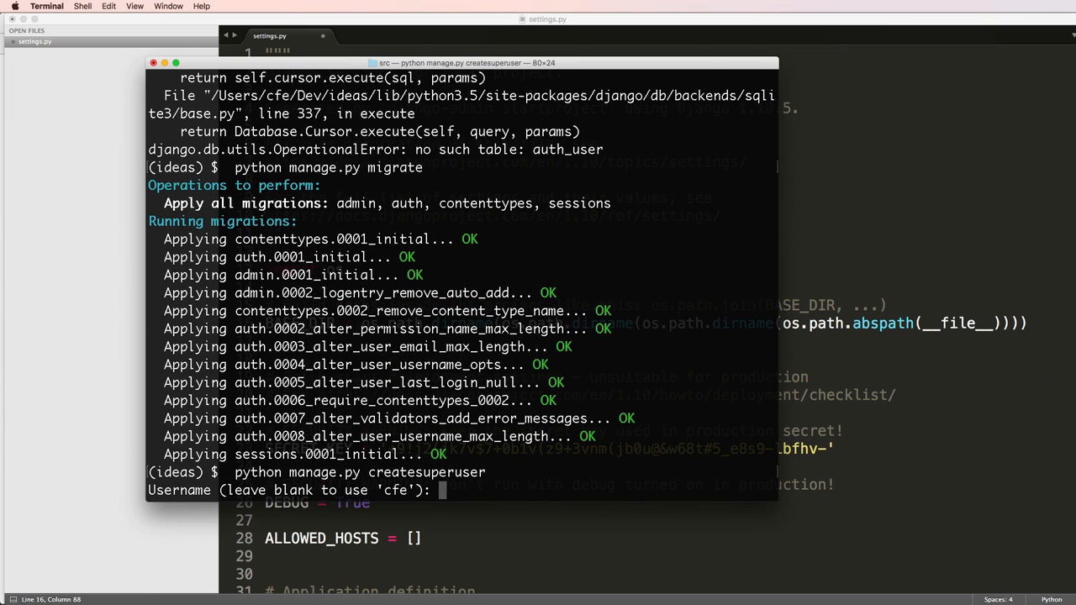
{"action": "key", "text": "enter"}
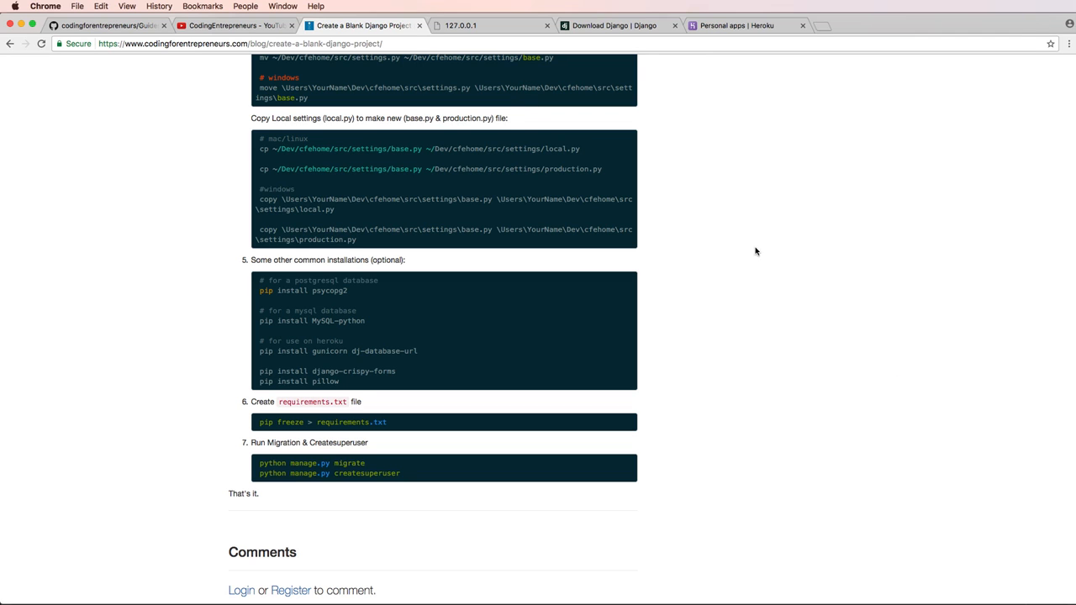
{"action": "scroll", "scroll_direction": "up", "scroll_amount": 3}
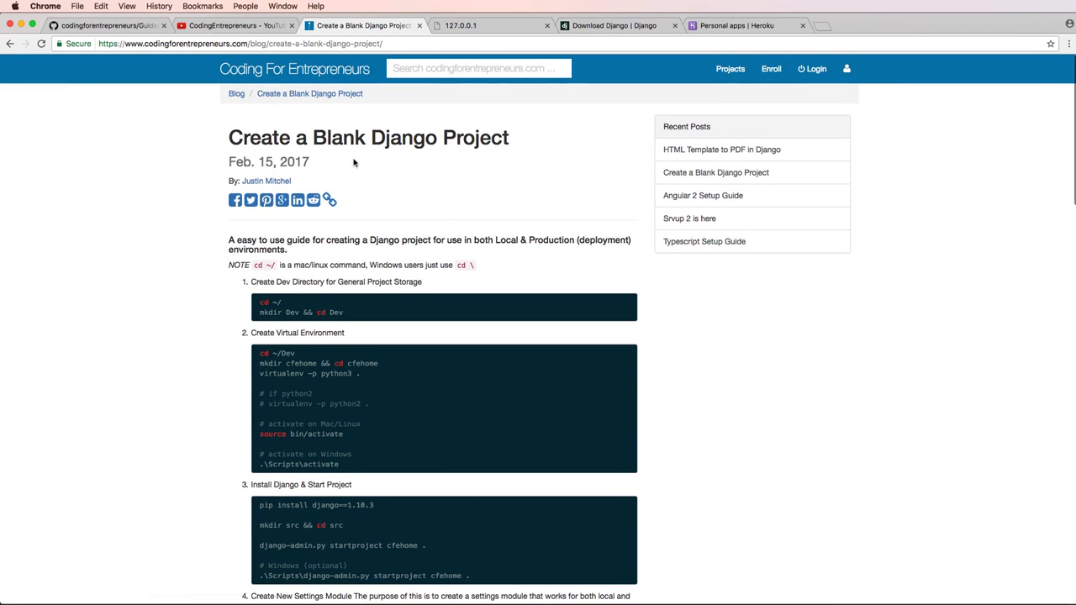
{"action": "mouse_move", "coordinate": [257, 143]}
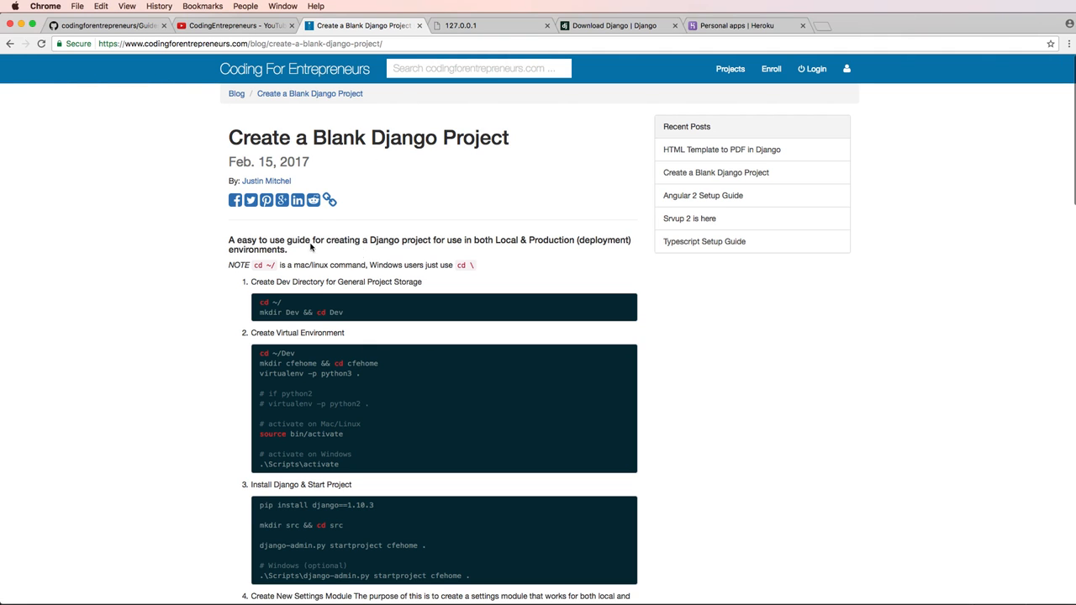
{"action": "scroll", "scroll_direction": "down", "scroll_amount": 3}
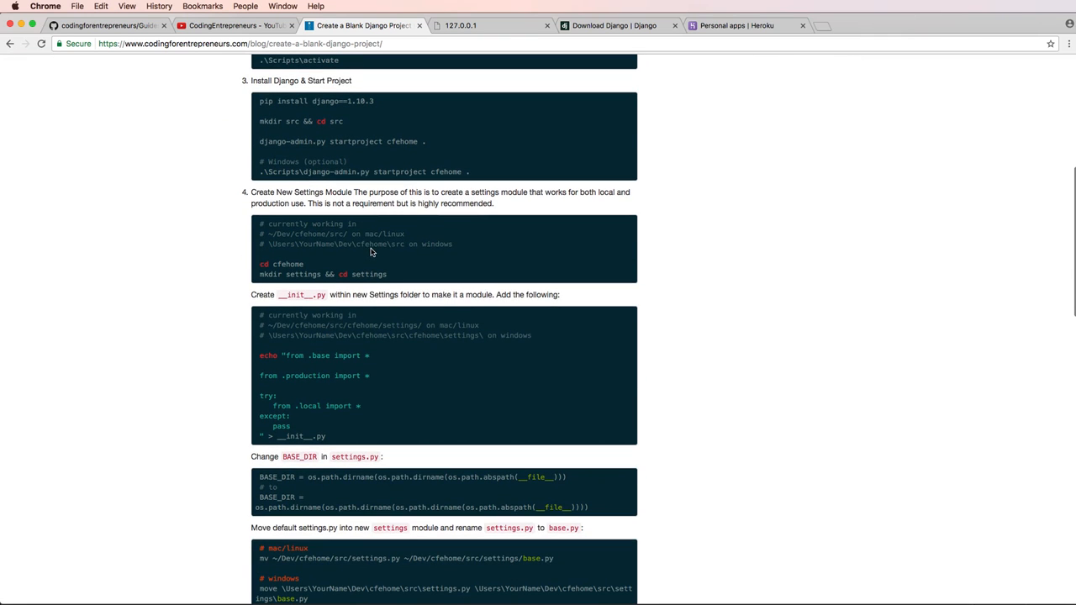
{"action": "scroll", "scroll_direction": "up", "scroll_amount": 3}
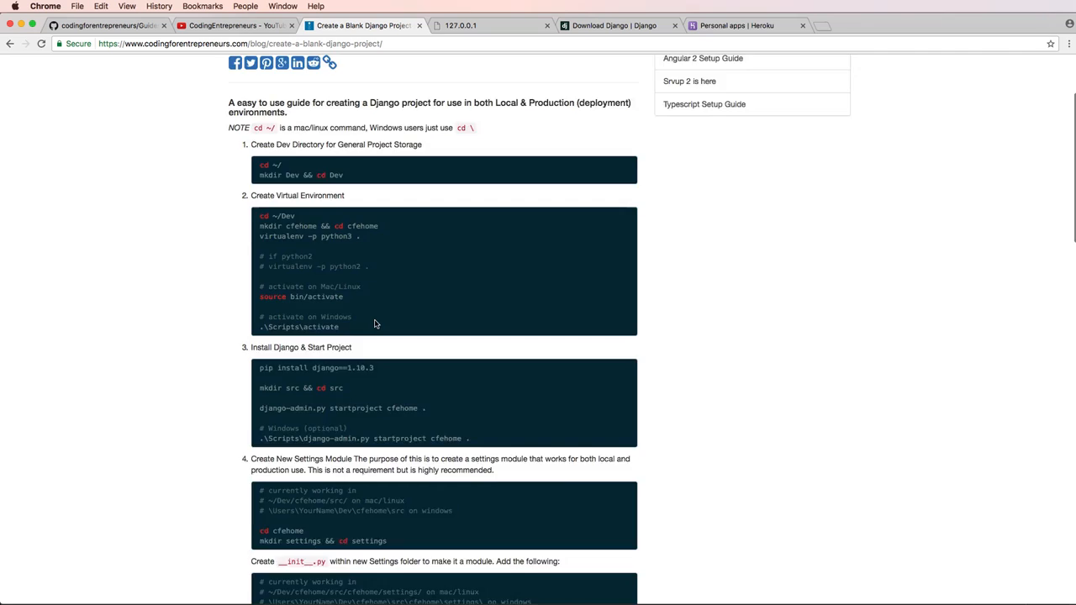